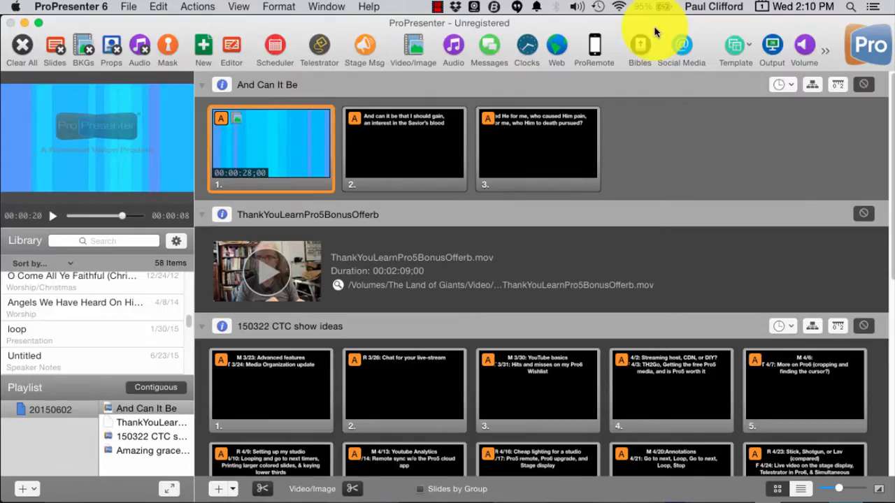
mouse_move(580, 138)
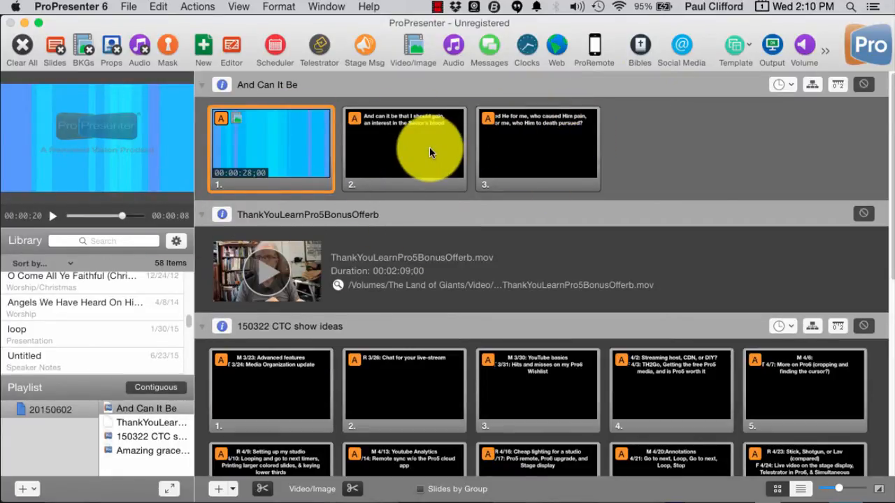
Step: Make slide 2 of And Can It Be live over the looping blue background
click(404, 147)
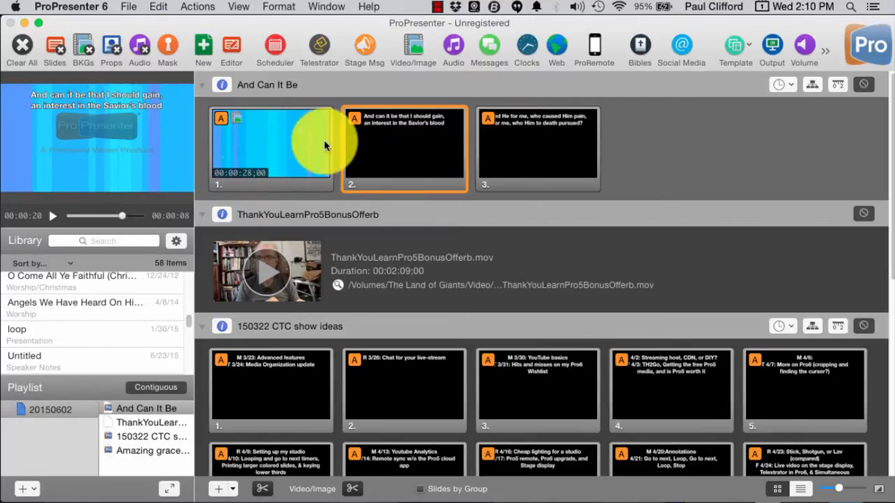
mouse_move(343, 166)
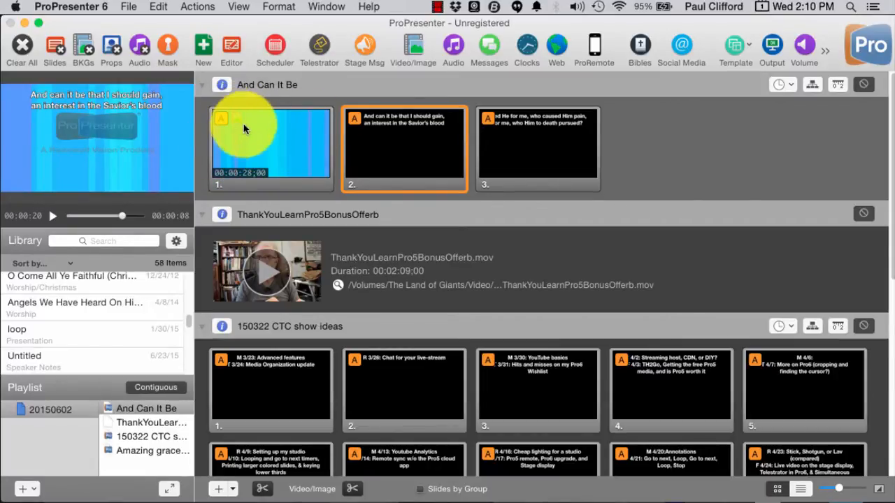
mouse_move(234, 122)
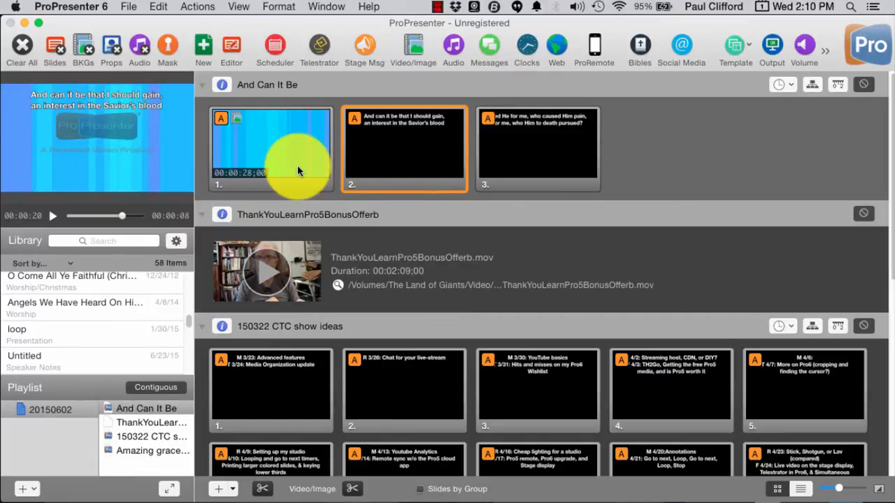
mouse_move(402, 126)
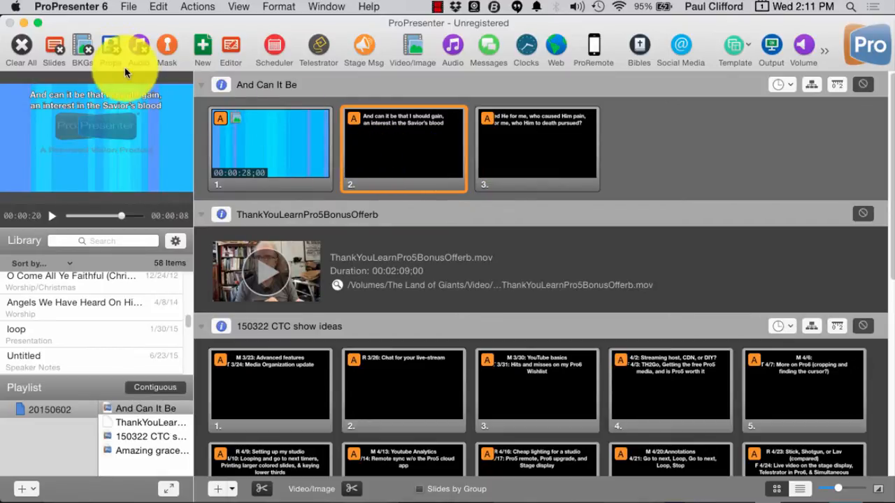
mouse_move(343, 77)
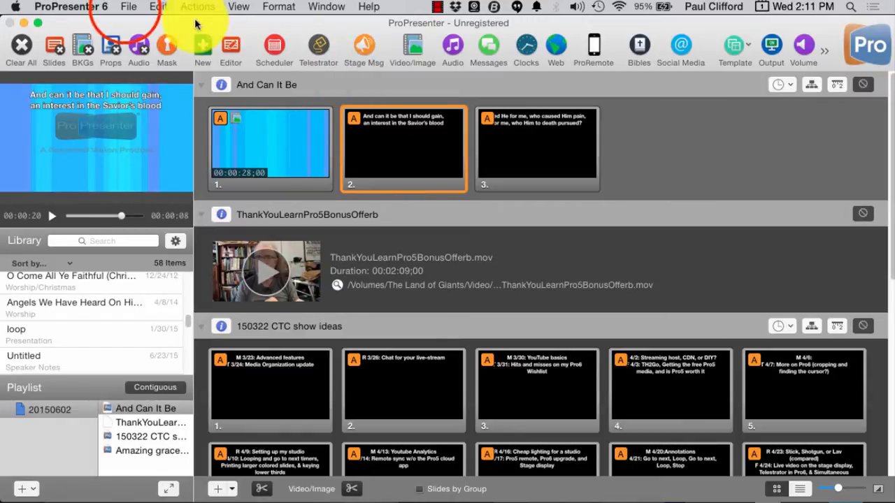
click(157, 7)
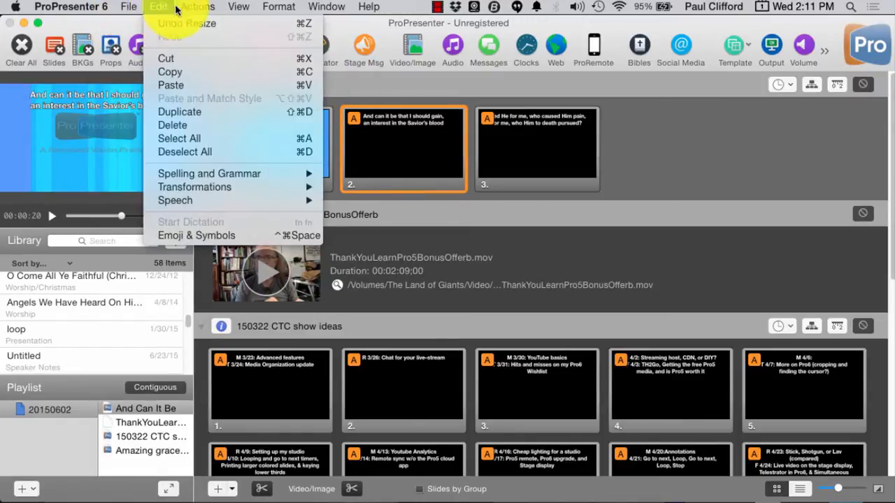
click(197, 7)
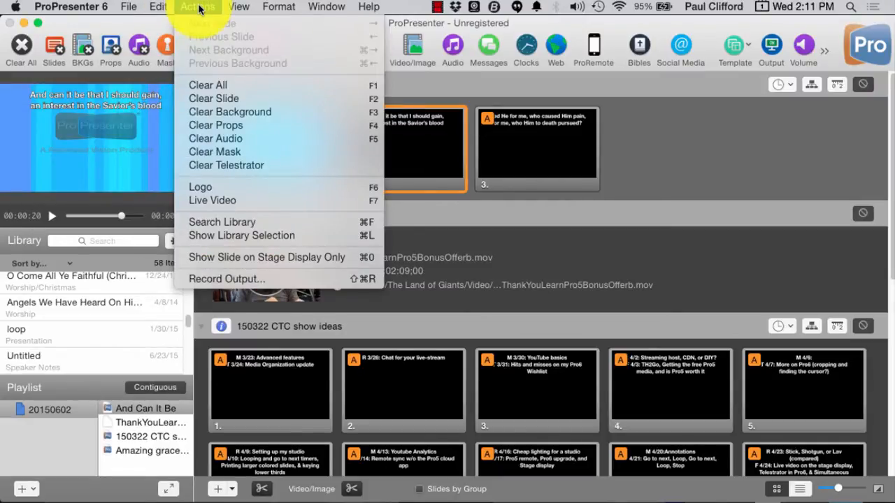
click(240, 6)
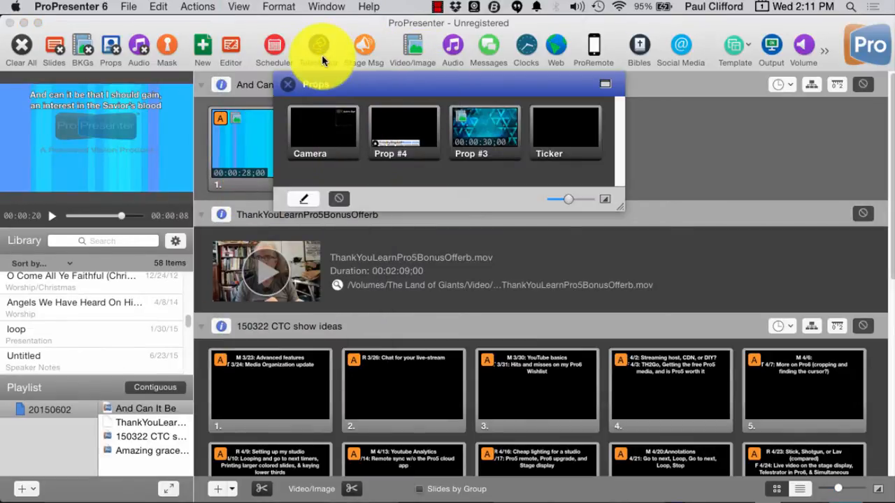
mouse_move(439, 91)
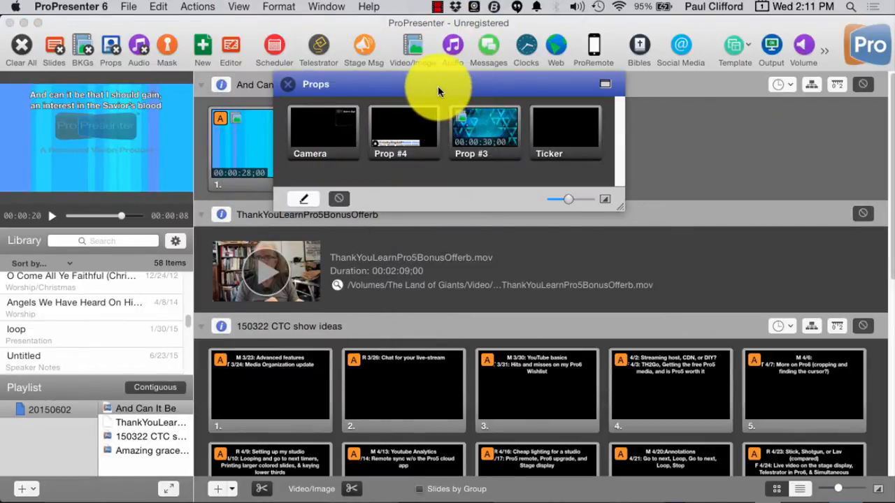
mouse_move(455, 153)
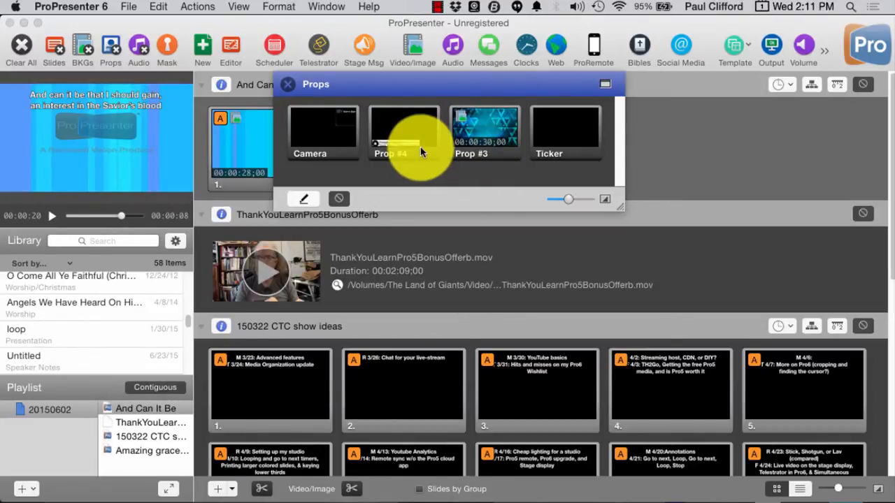
mouse_move(323, 129)
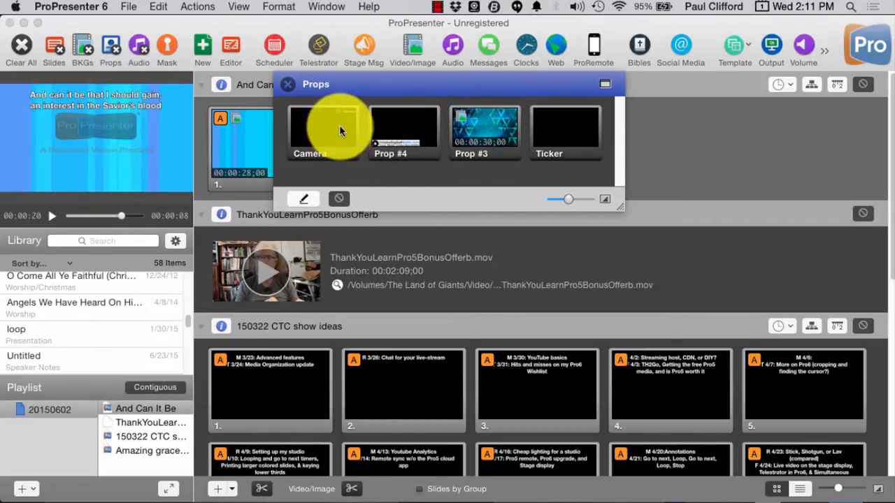
click(404, 130)
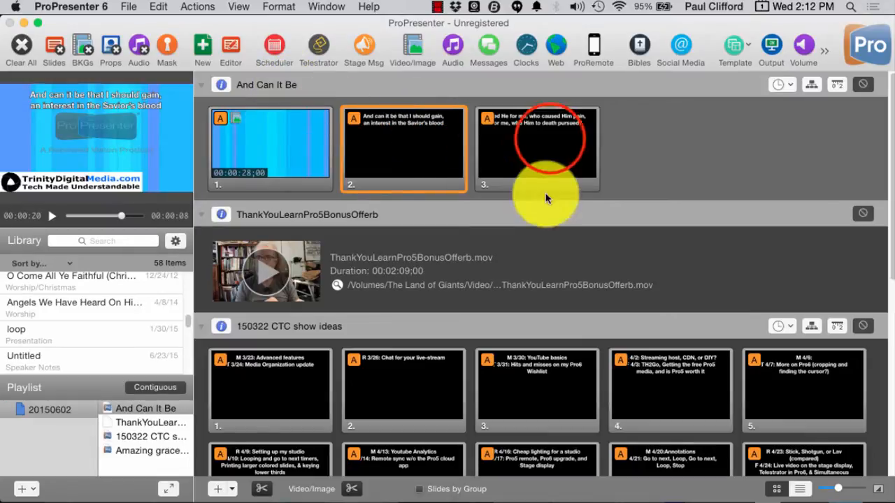
click(537, 147)
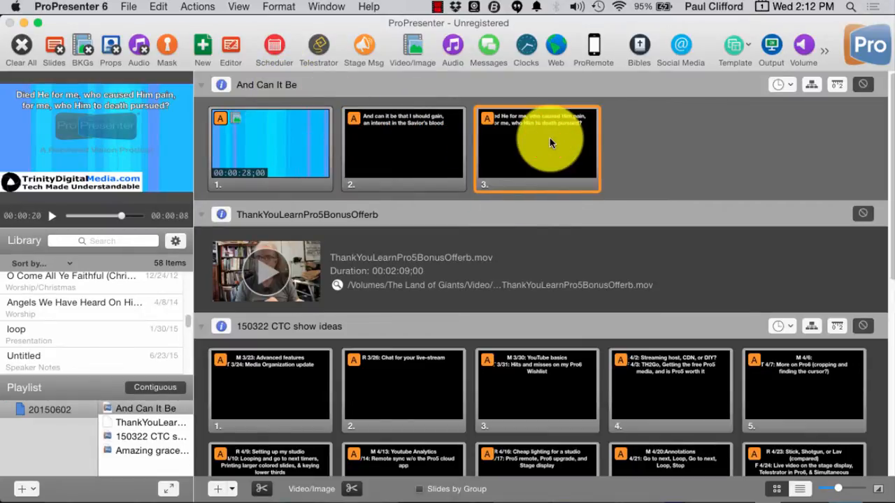
click(403, 147)
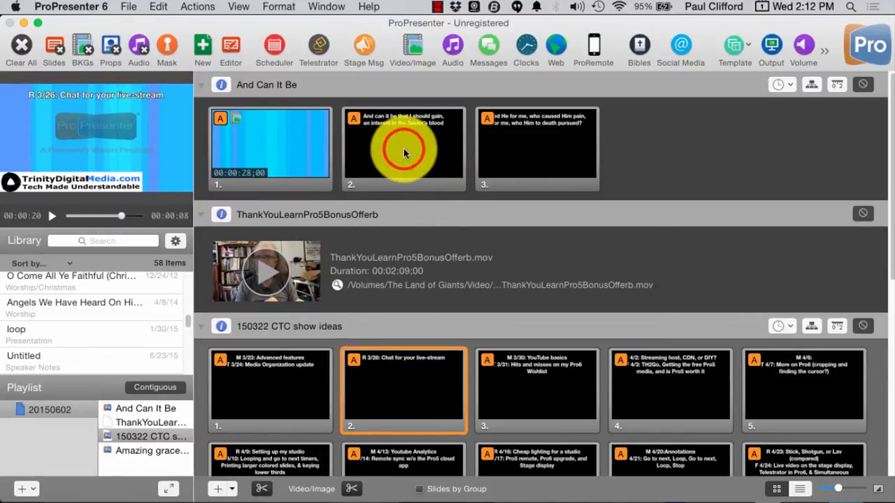
click(403, 147)
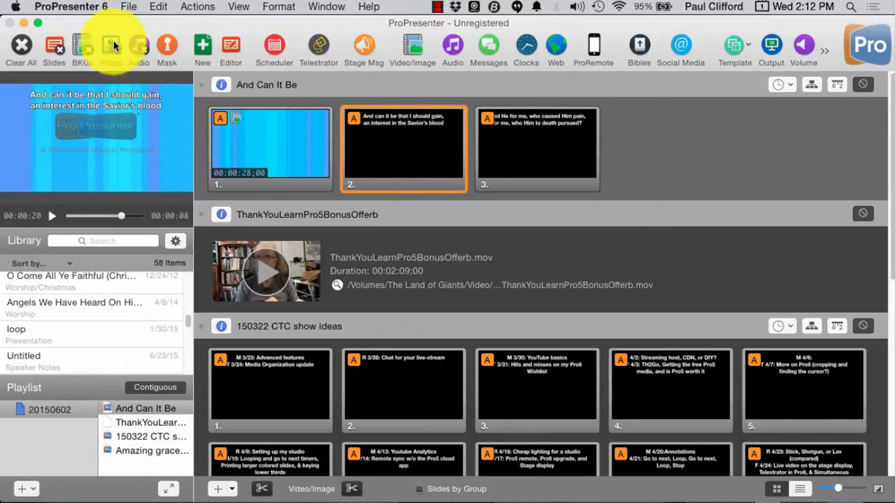
click(197, 6)
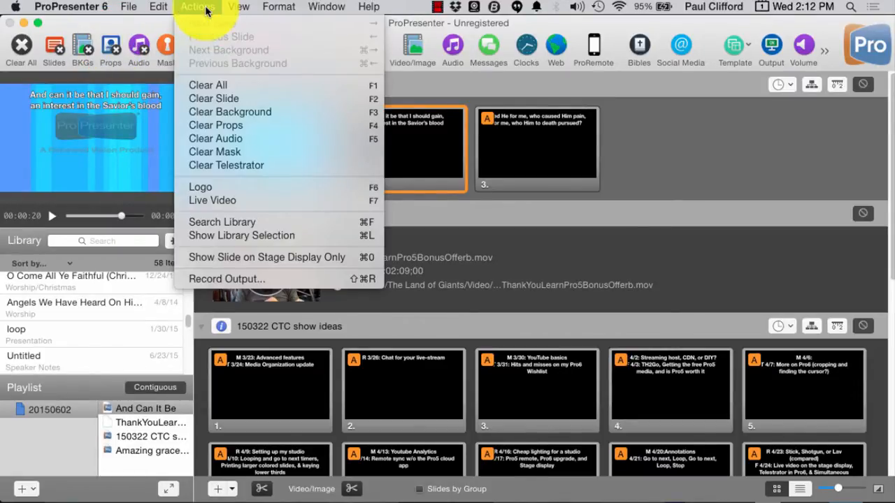
mouse_move(215, 139)
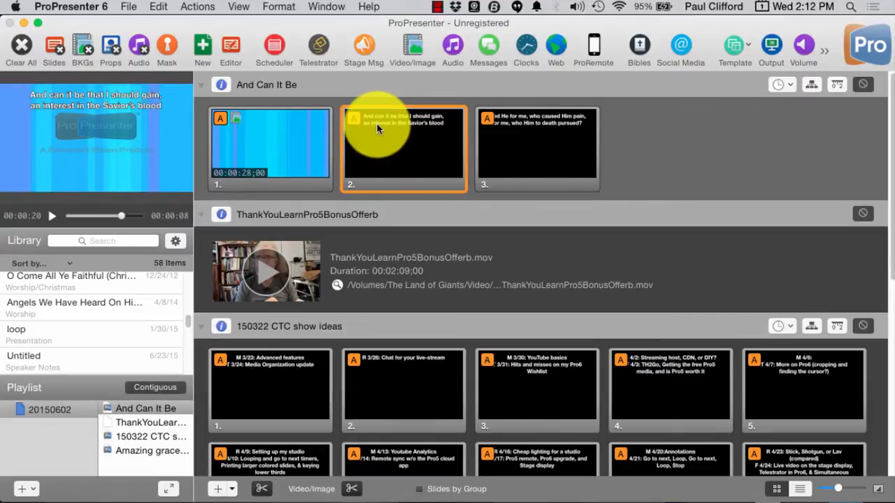
mouse_move(423, 158)
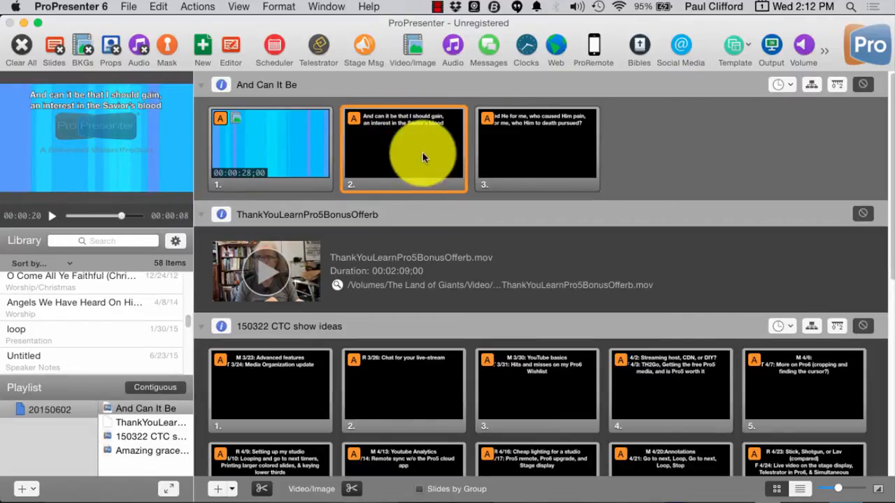
mouse_move(390, 153)
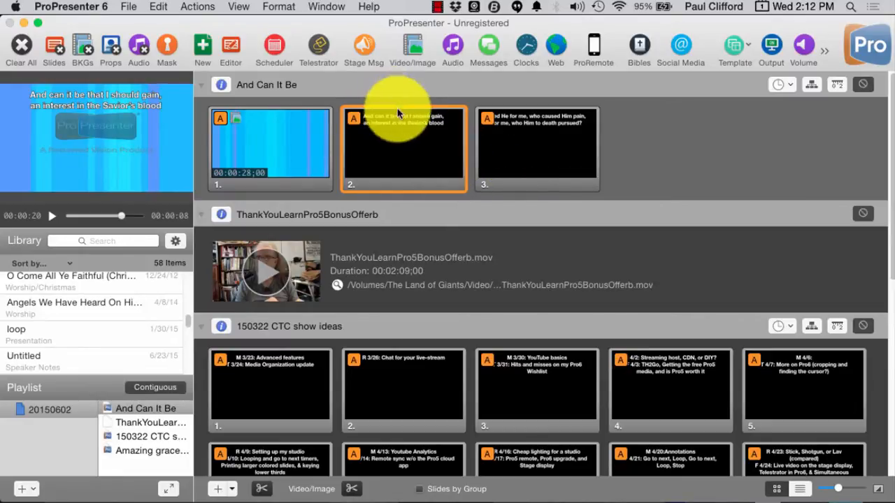
mouse_move(409, 117)
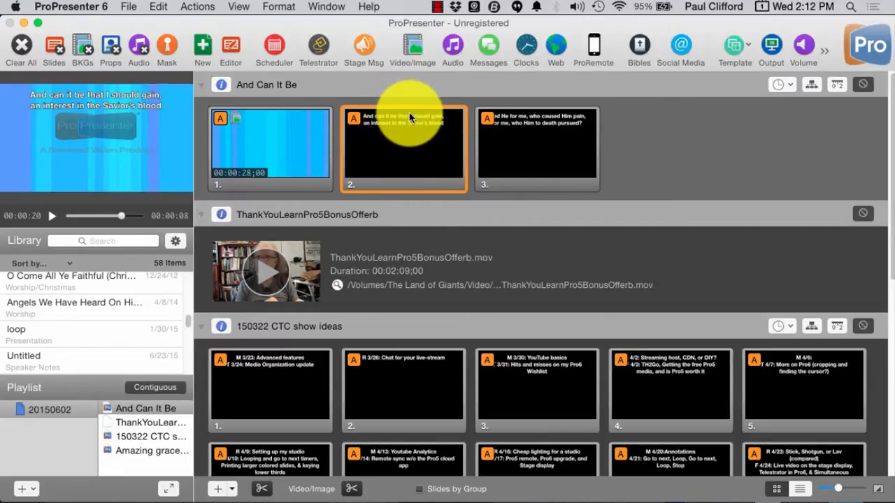
mouse_move(416, 138)
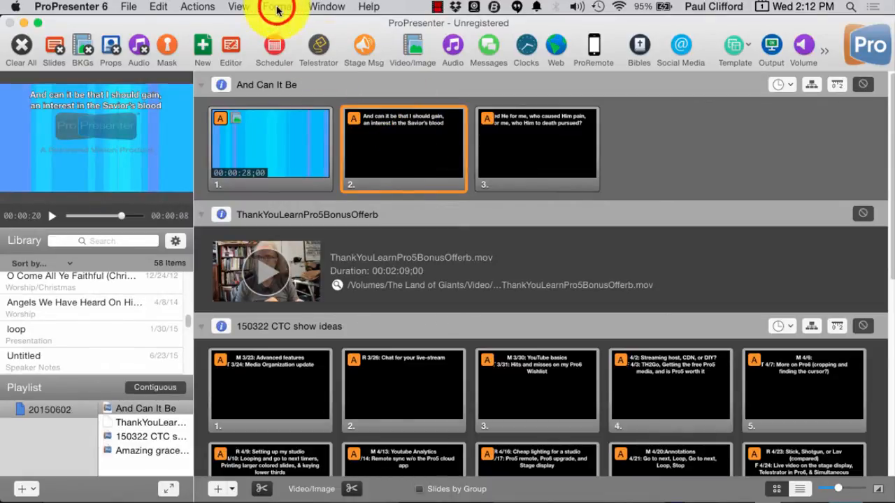
Step: Apply Mask #3 from the Masks window to the output, then close the window
click(238, 6)
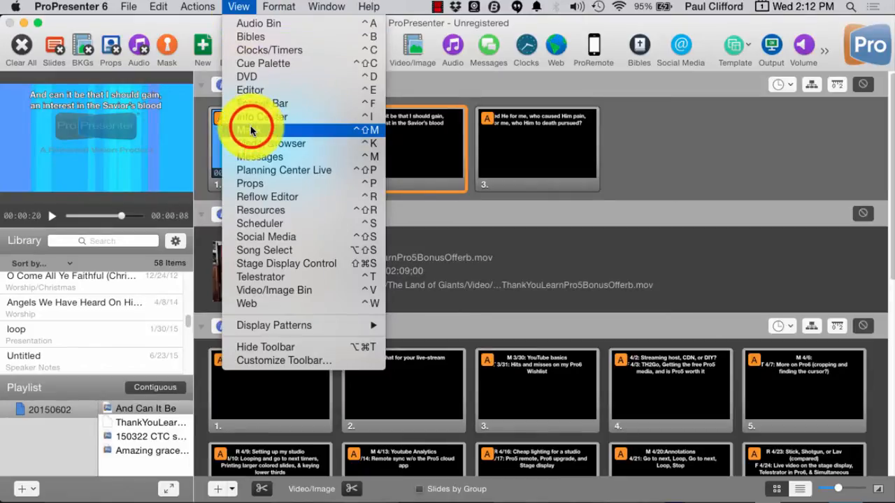
click(260, 130)
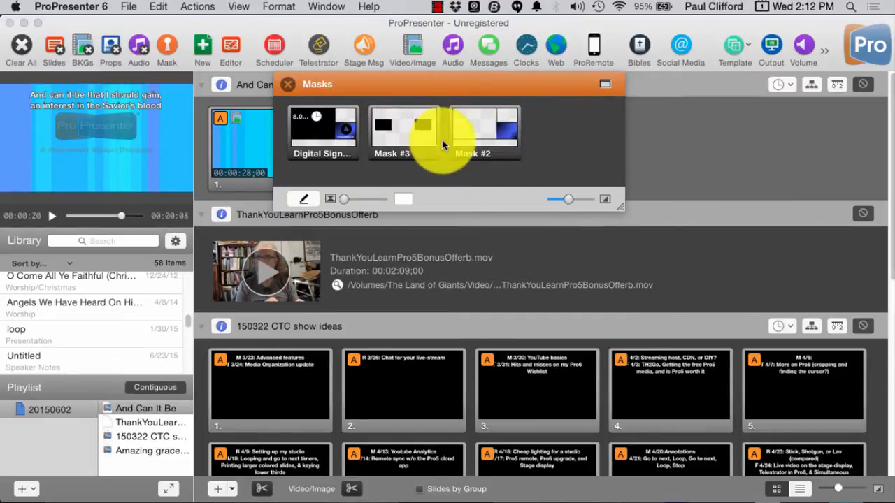
click(404, 132)
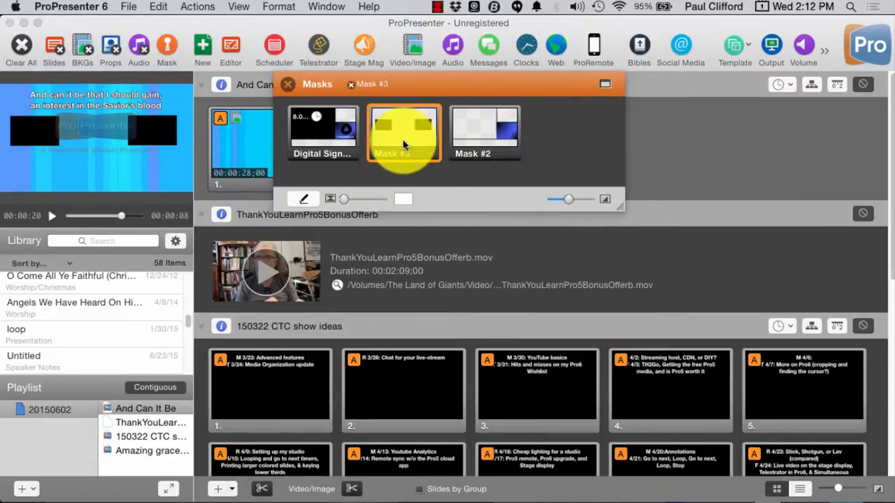
click(288, 84)
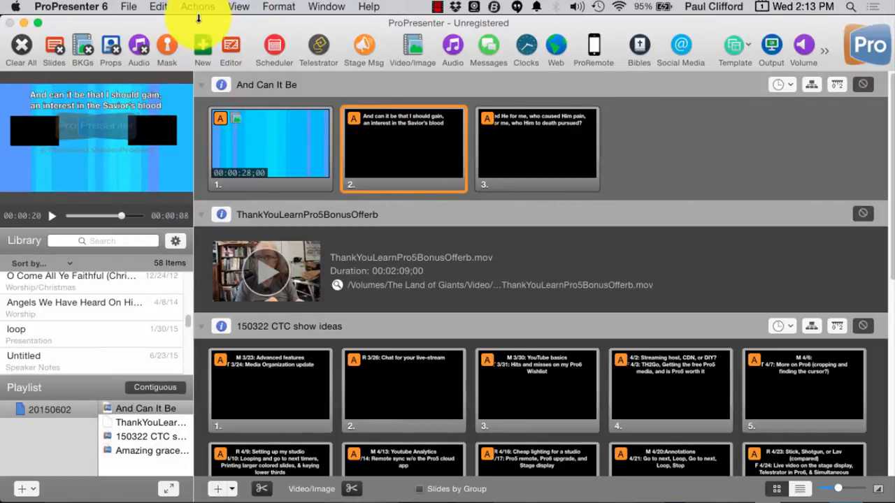
mouse_move(240, 6)
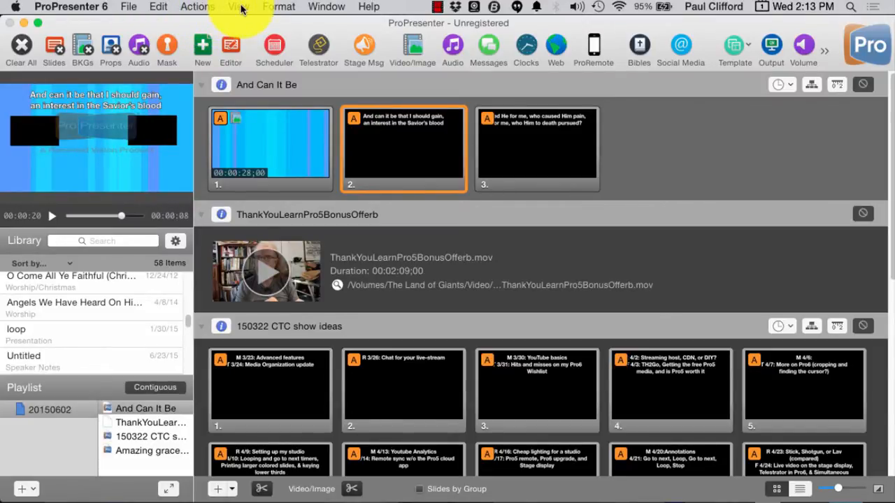
Step: Trigger Prop #4 and the Camera prop from the Props window
click(239, 6)
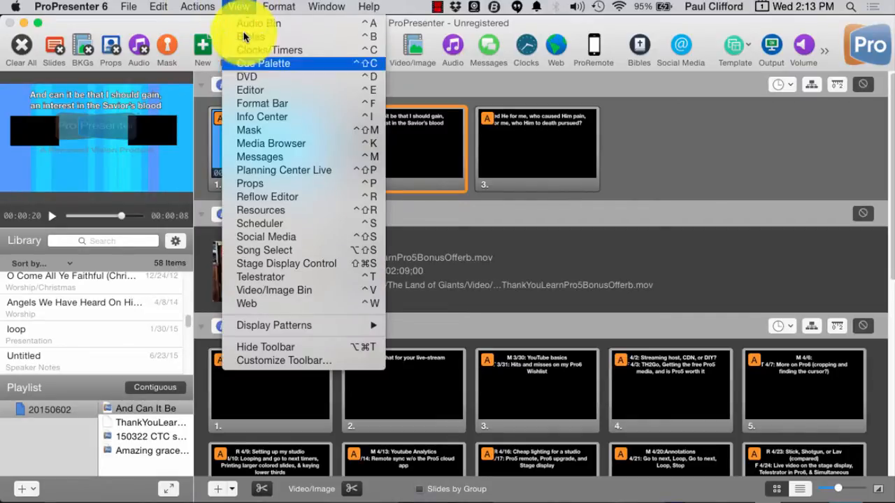
click(250, 183)
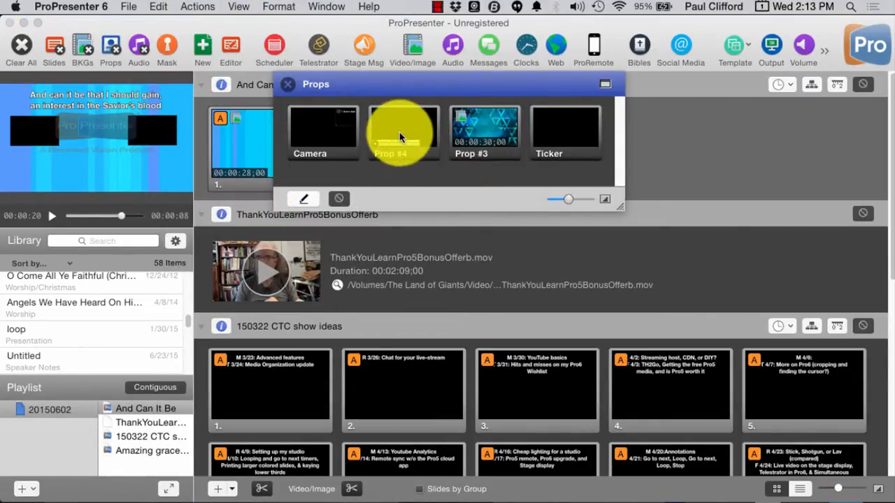
click(323, 129)
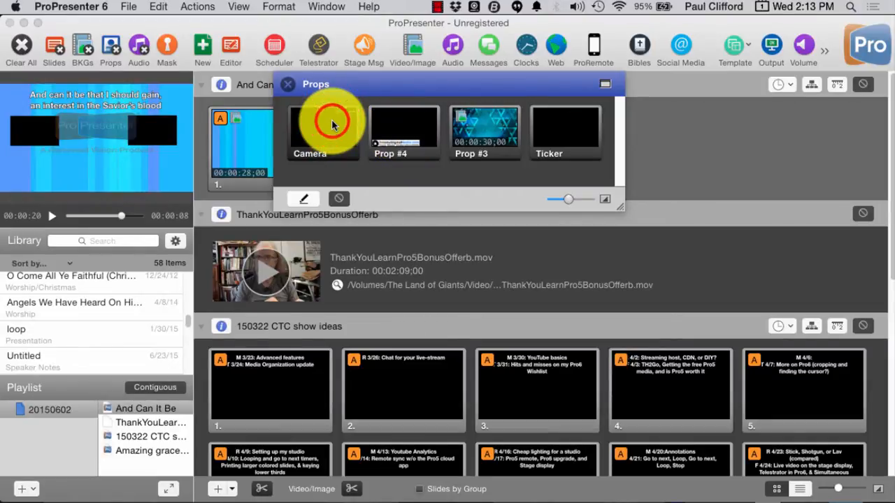
click(323, 129)
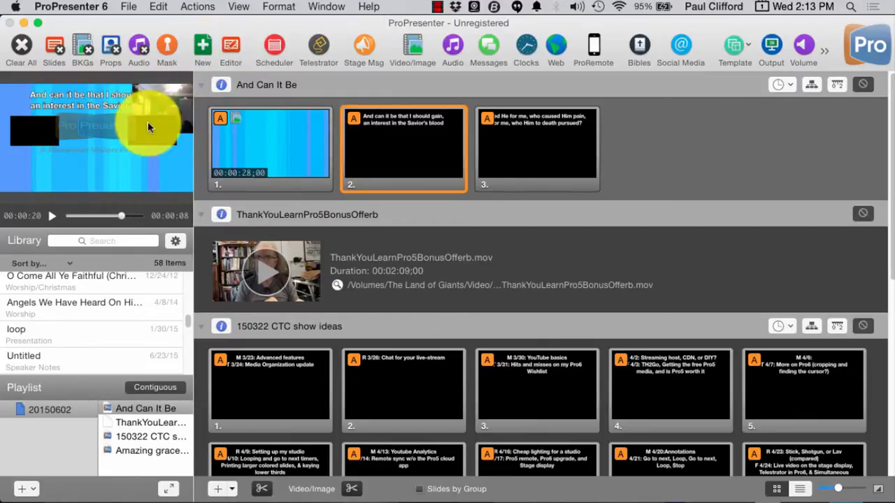
mouse_move(159, 133)
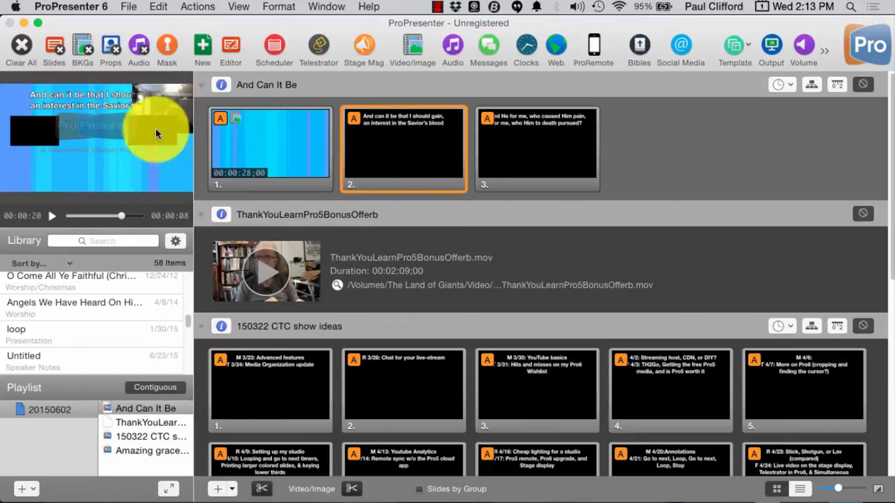
mouse_move(147, 112)
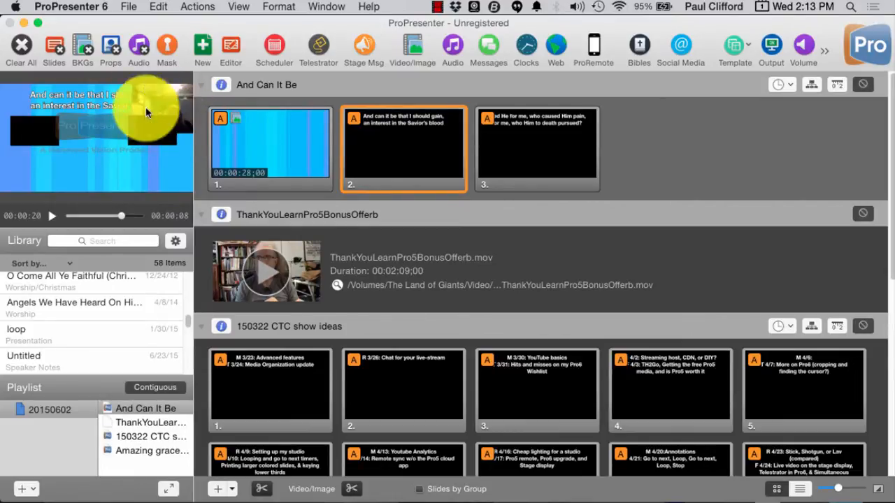
mouse_move(150, 126)
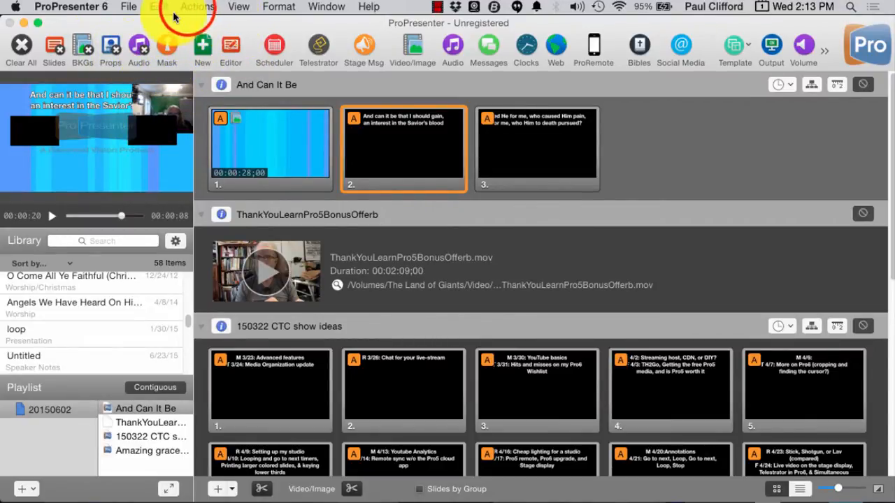
Step: Clear Mask and Clear Props from the Actions menu, leaving only lyric and background
click(197, 6)
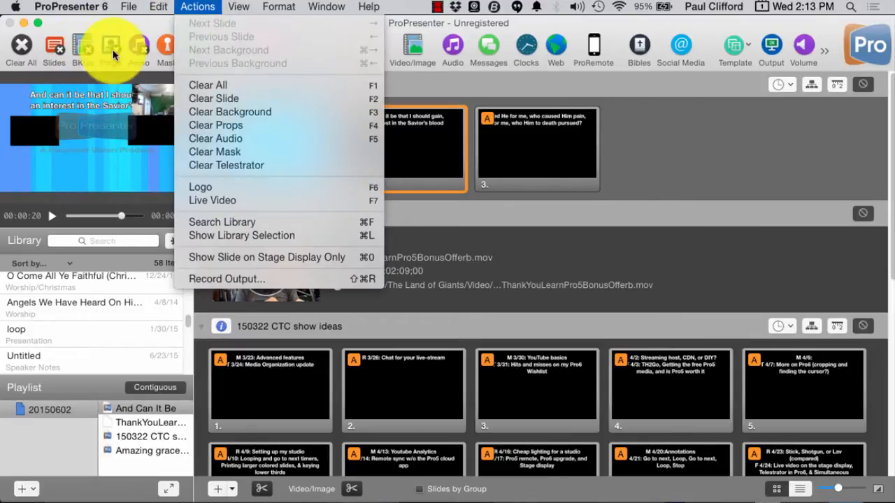
mouse_move(110, 49)
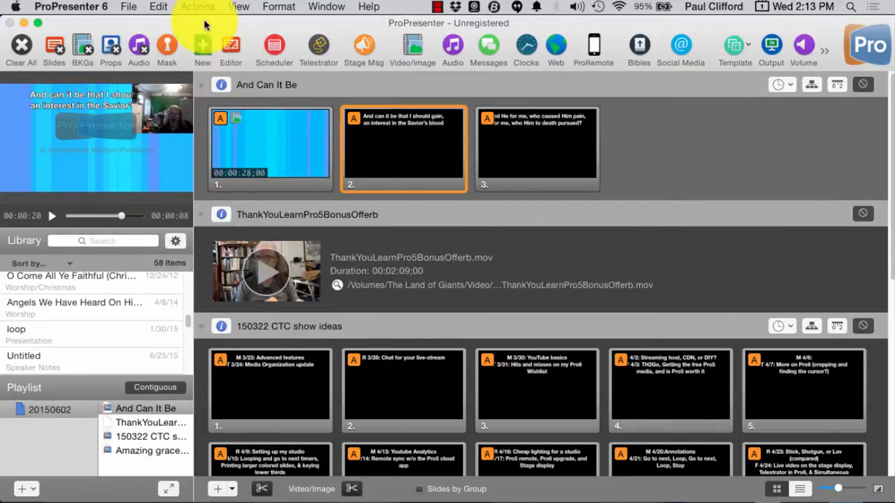
mouse_move(155, 124)
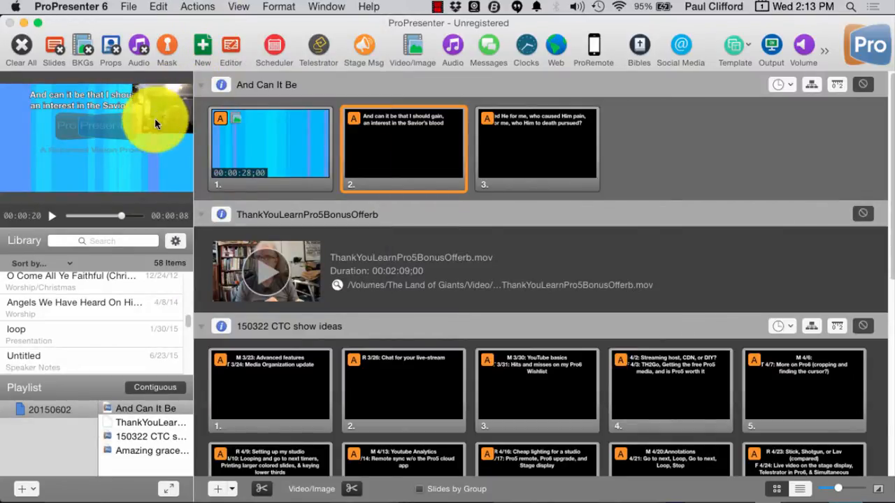
mouse_move(139, 105)
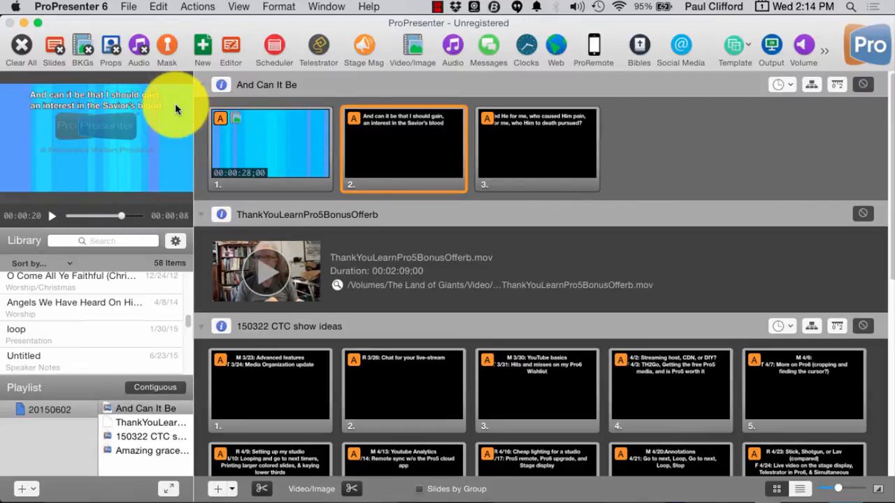
click(70, 7)
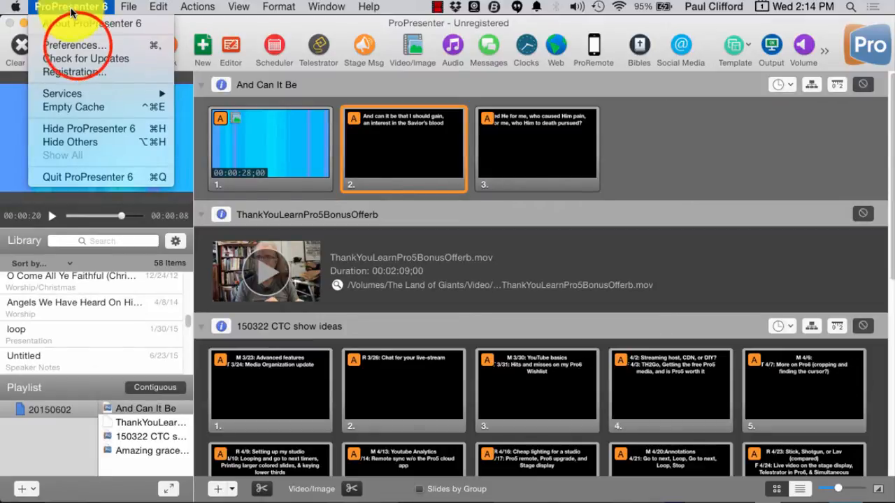
Step: Review the Modules, Advanced and Network tabs of ProPresenter 6 Preferences
click(74, 45)
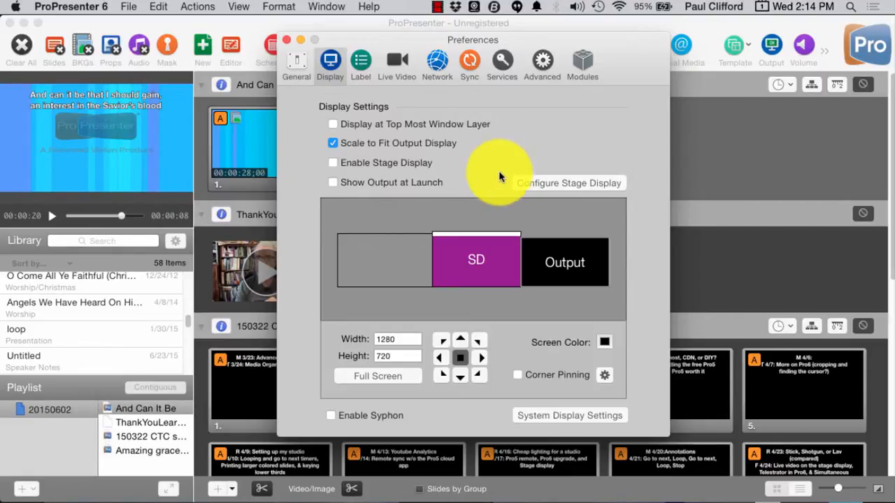
mouse_move(573, 63)
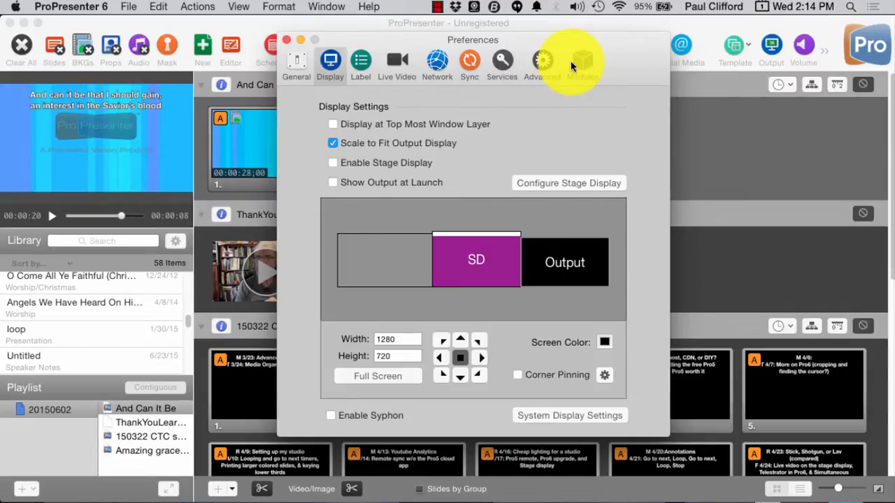
click(583, 63)
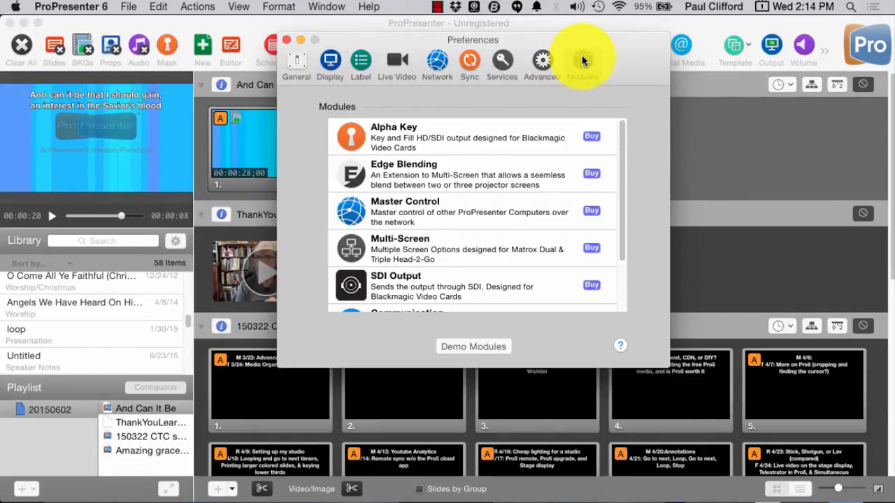
click(542, 60)
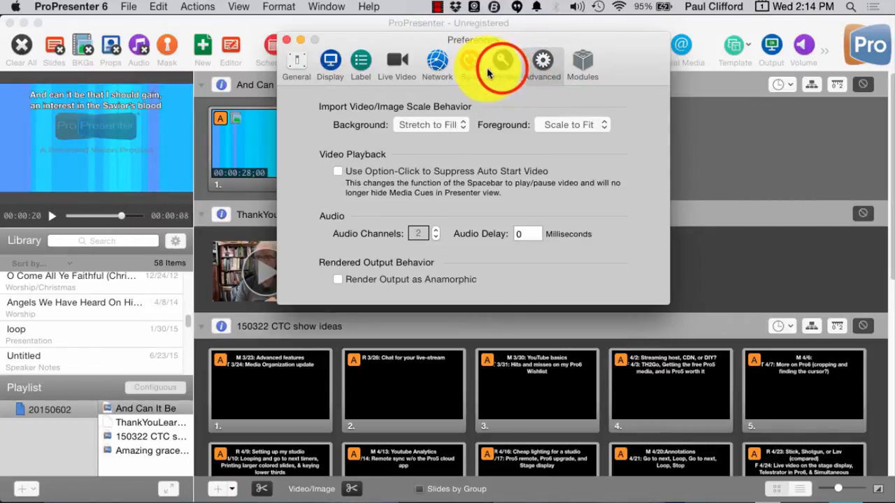
click(470, 63)
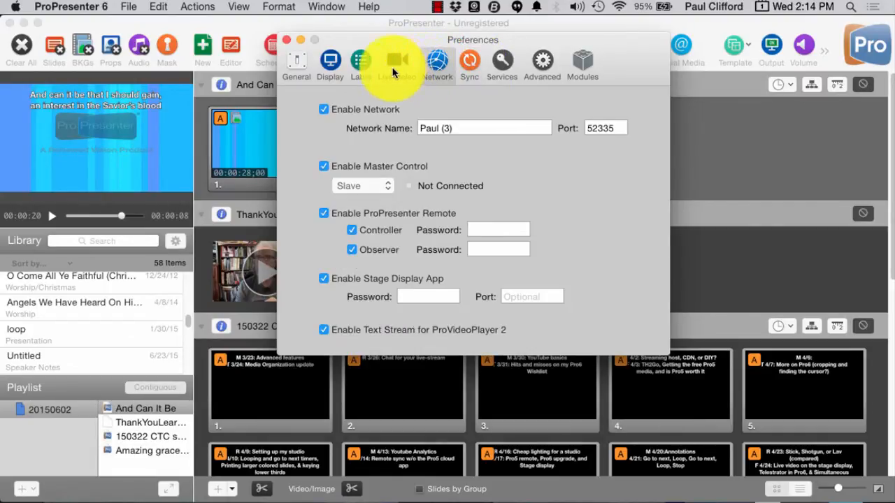
Step: Enable Corner Pinning on the Display tab and accept its corner coordinates
click(330, 63)
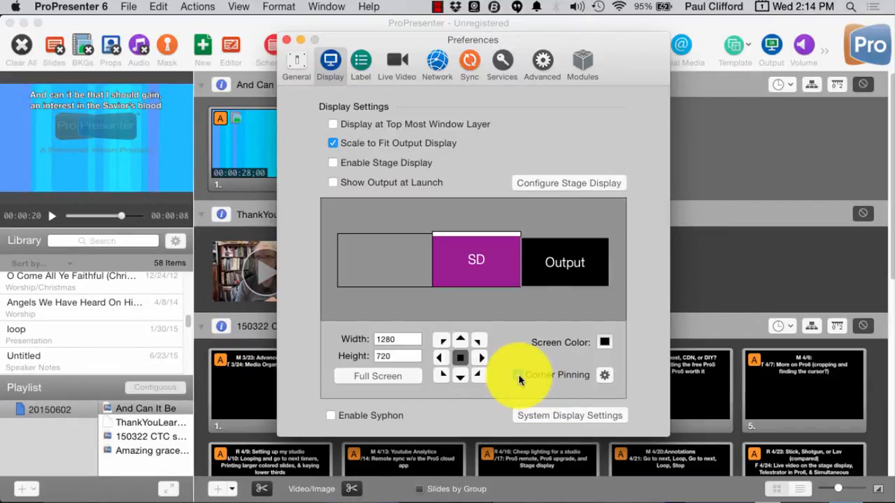
click(517, 374)
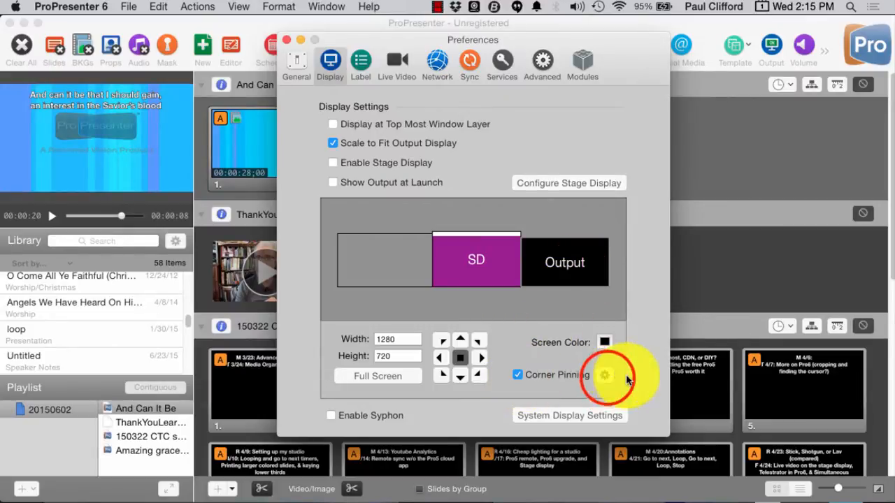
click(604, 375)
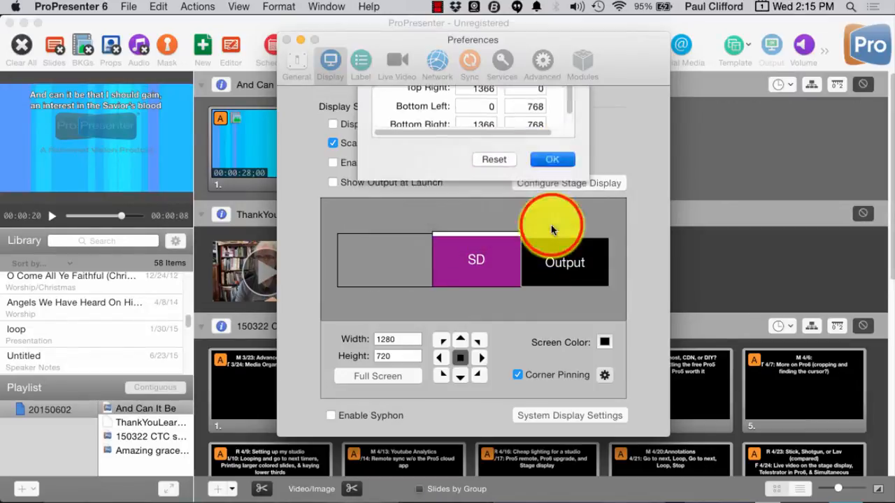
click(552, 160)
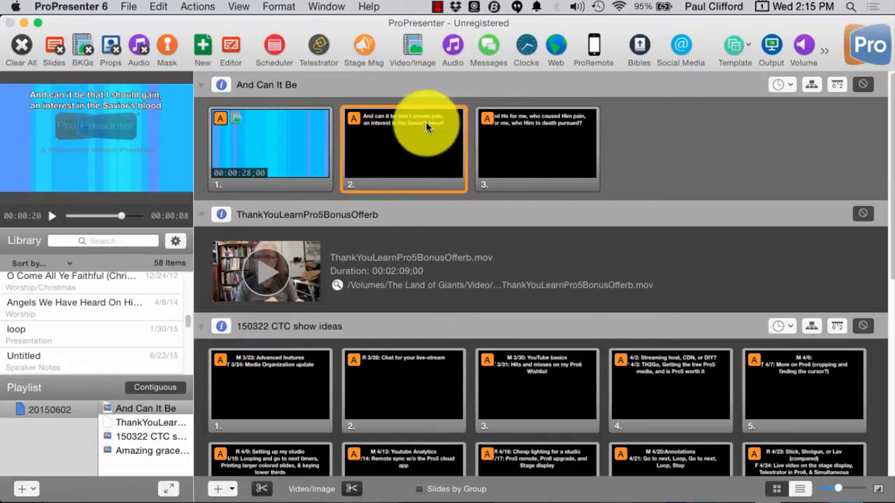
mouse_move(371, 156)
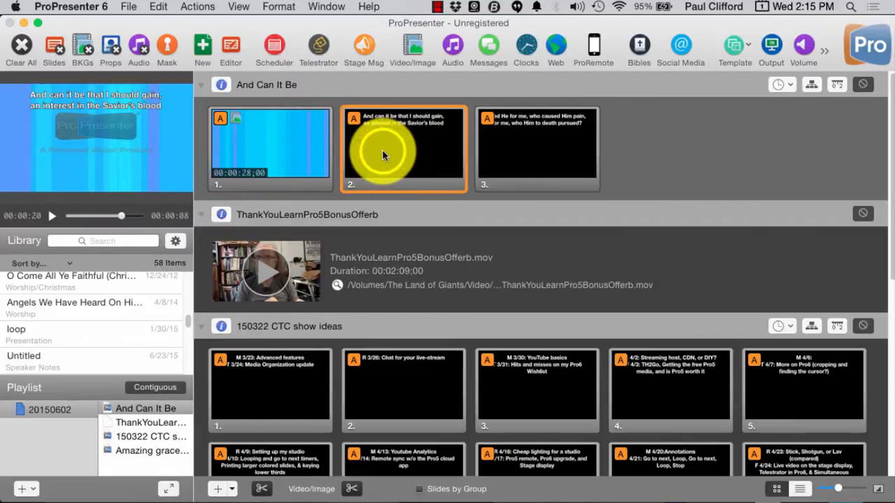
Step: Edit slide 2 of And Can It Be and select its lyric text box
right_click(385, 150)
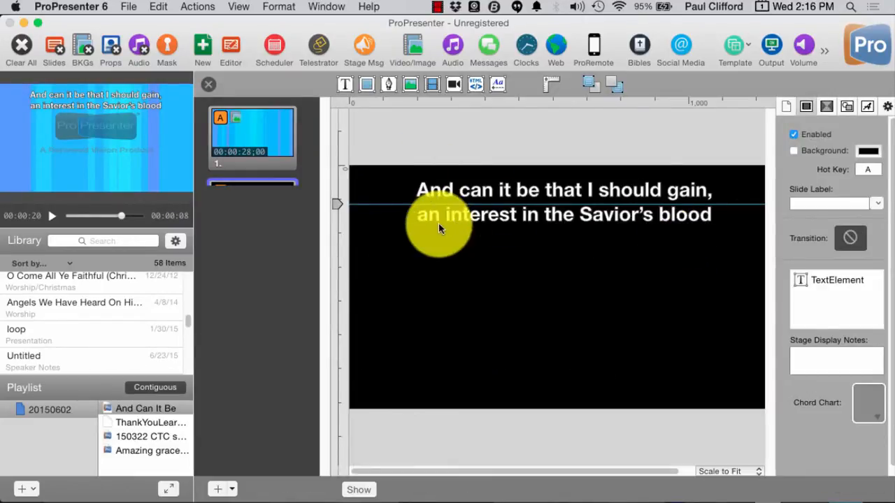
click(440, 203)
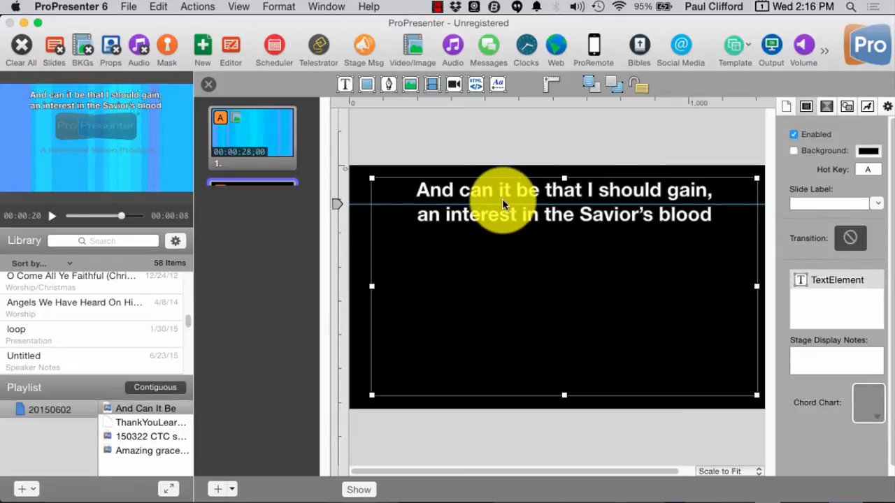
mouse_move(835, 301)
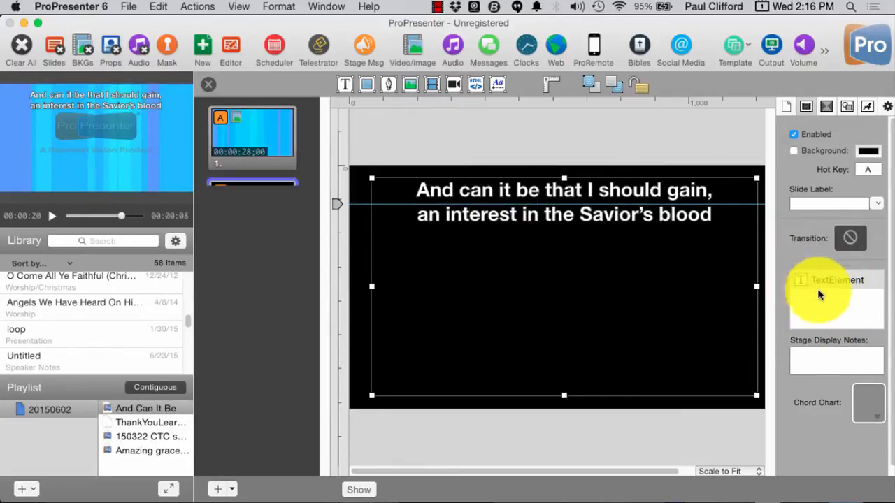
mouse_move(832, 310)
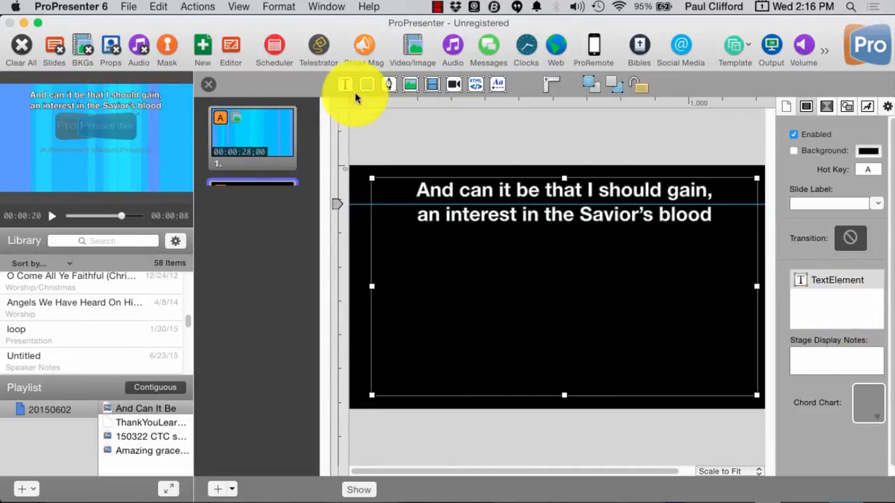
mouse_move(454, 89)
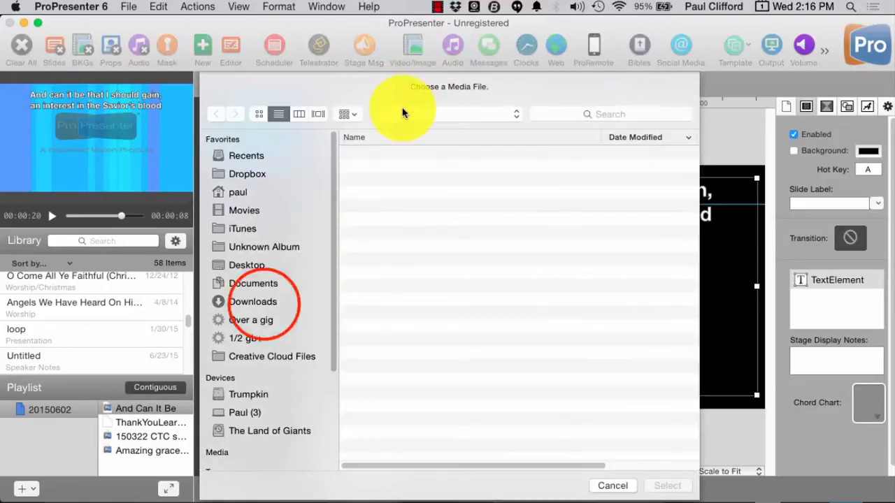
Step: Add IMG_0988.JPG from Downloads to the slide as an image element
click(254, 301)
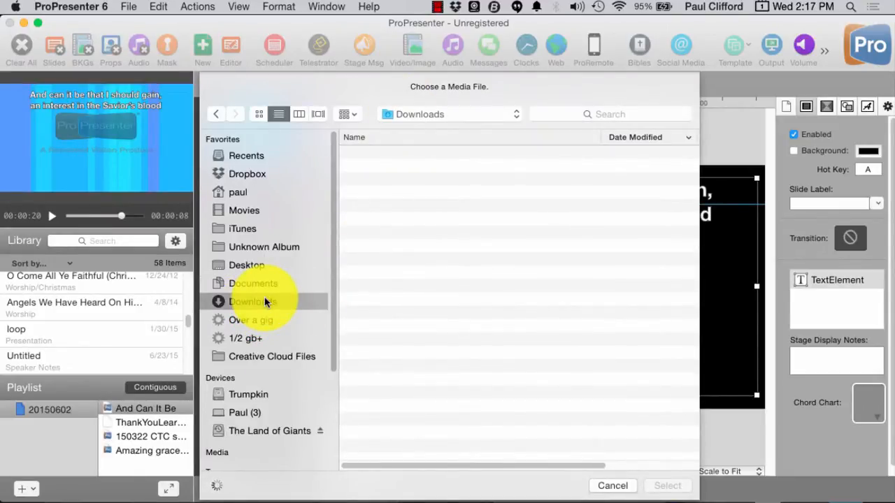
click(253, 301)
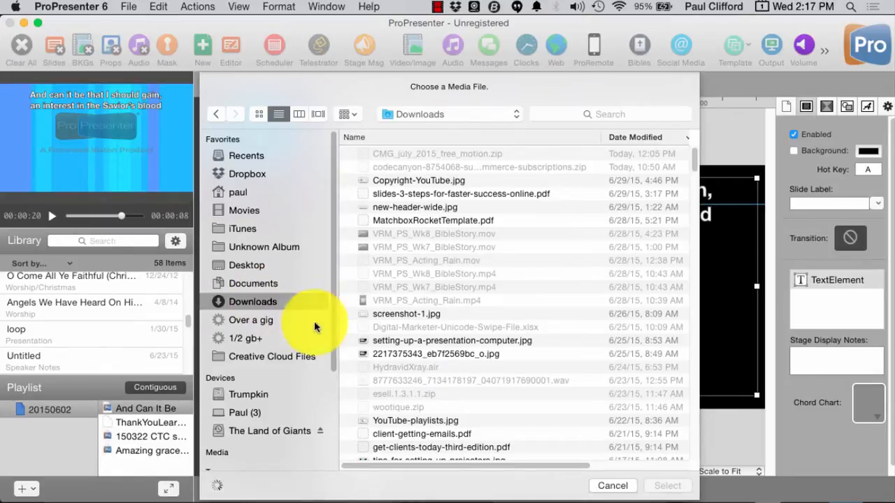
mouse_move(416, 180)
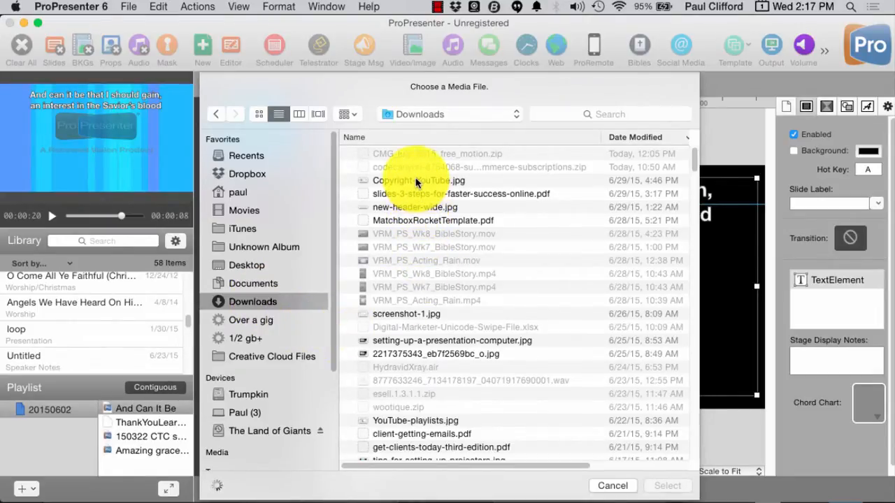
mouse_move(419, 249)
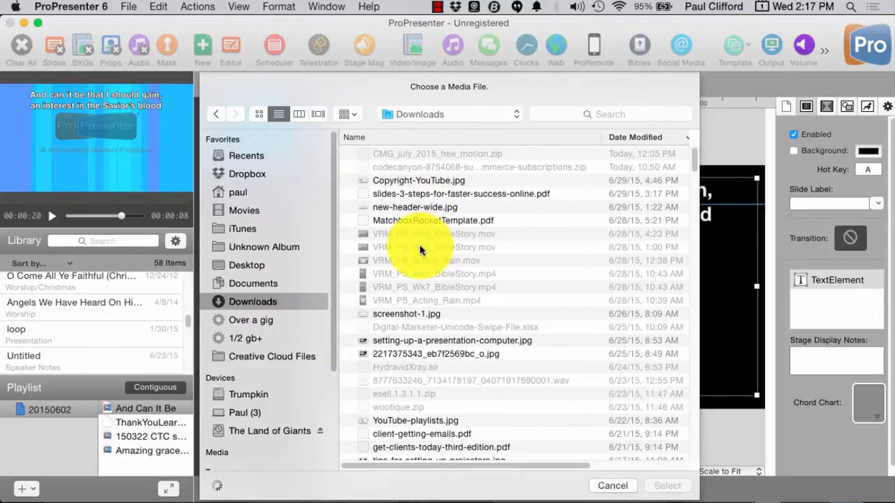
click(406, 245)
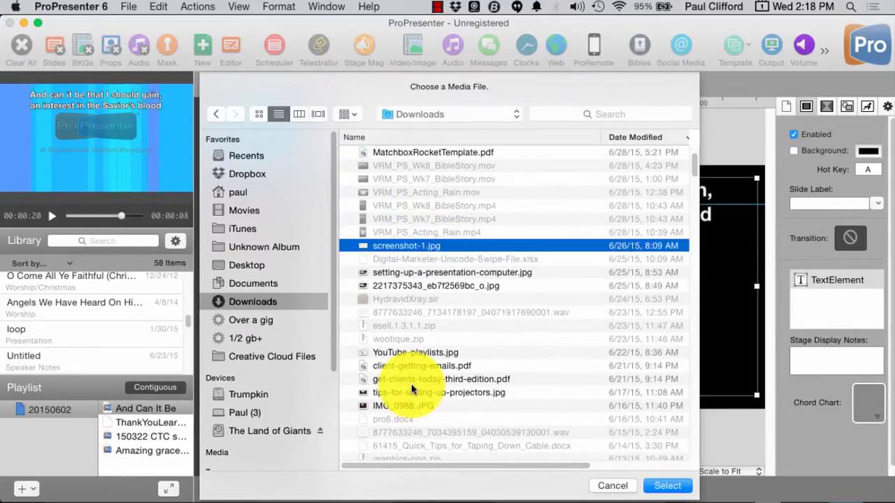
click(402, 406)
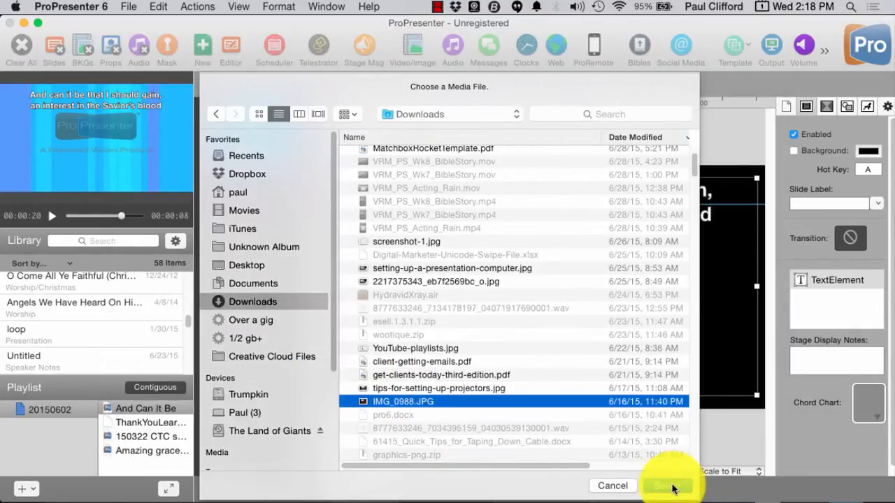
click(661, 486)
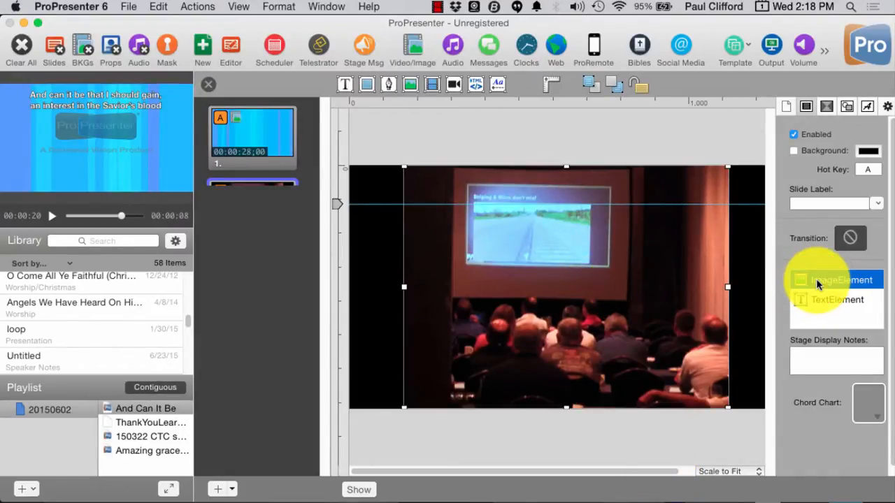
Step: Select ImageElement and TextElement in the object list, then close the editor
click(836, 299)
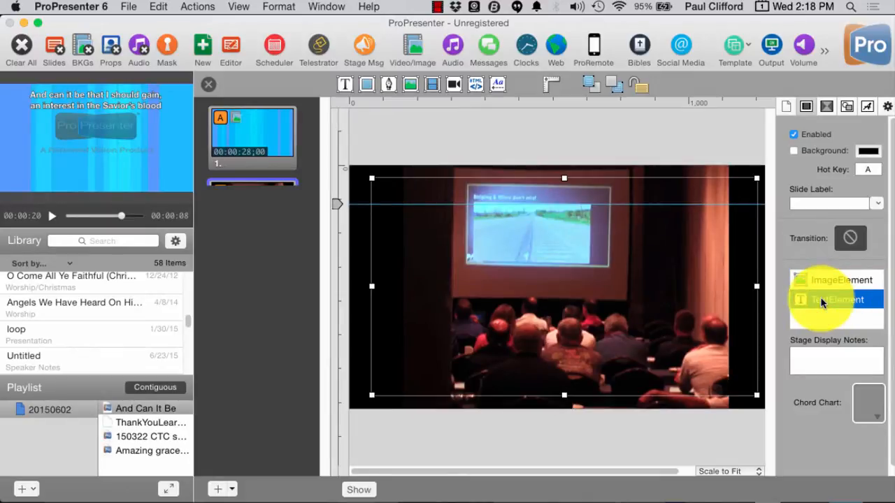
click(836, 300)
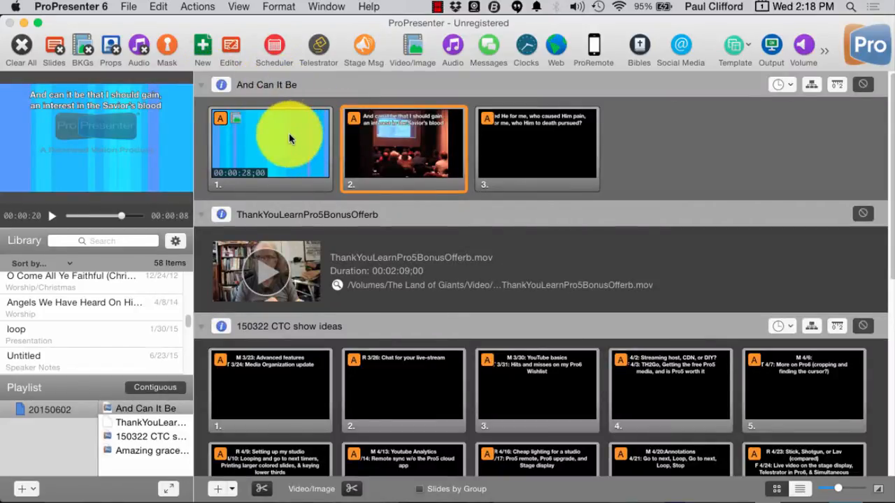
mouse_move(546, 151)
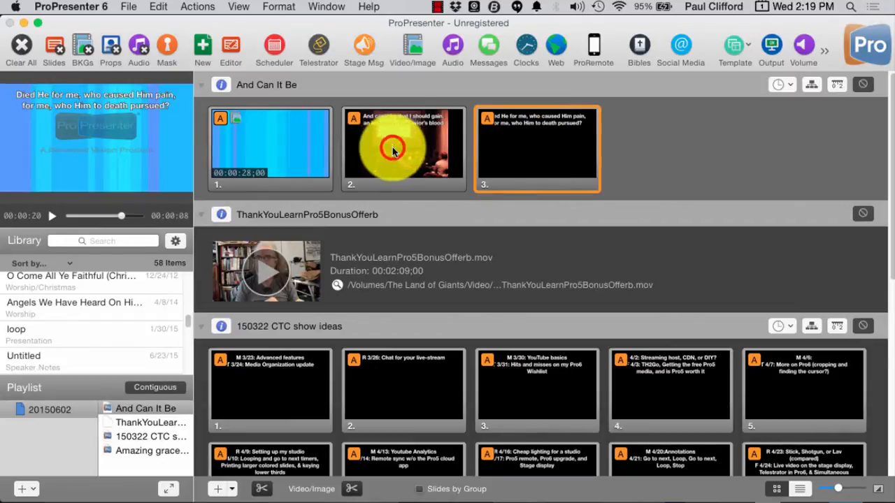
Step: Send the audience-photo slide to output, then advance to slide 3, "Died He for me."
click(403, 147)
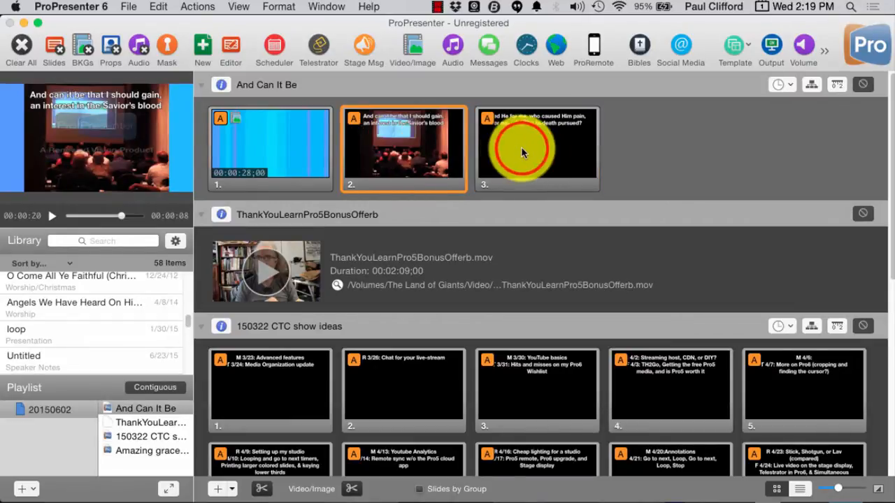
click(537, 147)
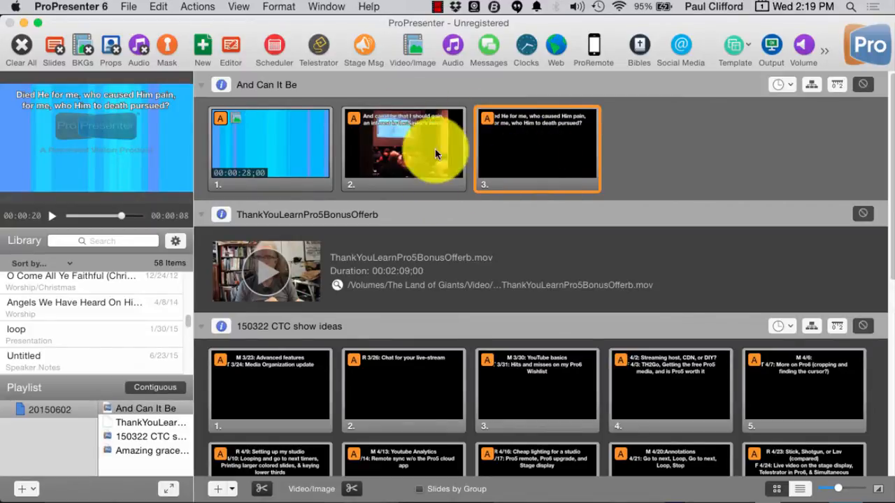
mouse_move(441, 149)
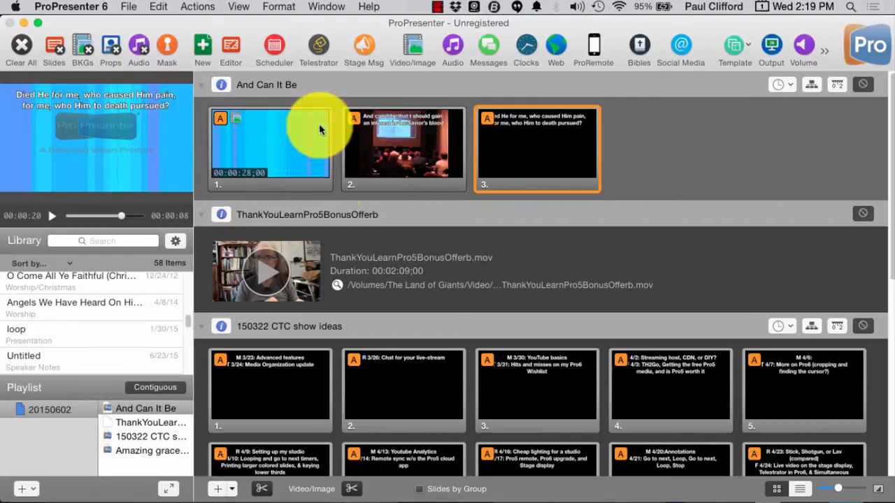
mouse_move(441, 152)
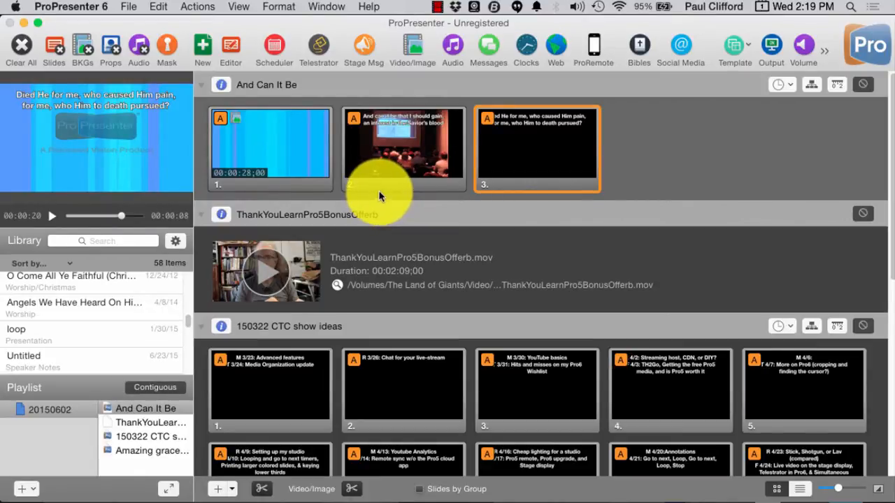
mouse_move(385, 188)
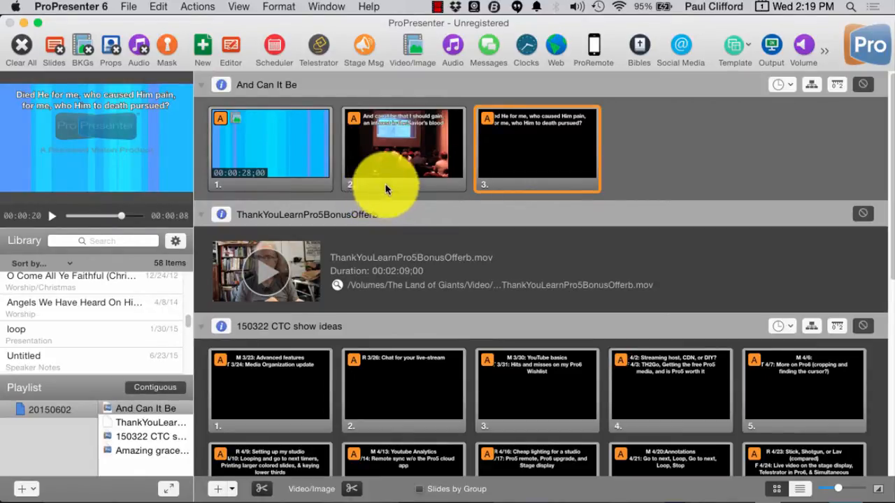
mouse_move(364, 242)
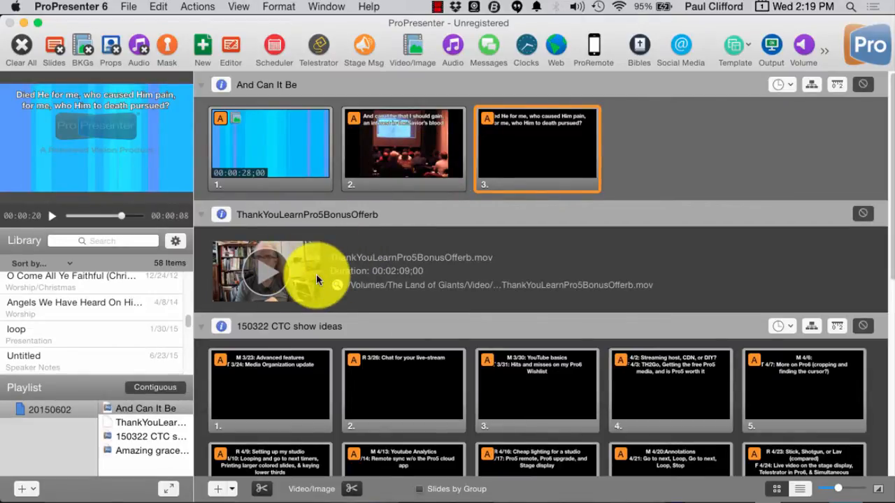
mouse_move(313, 274)
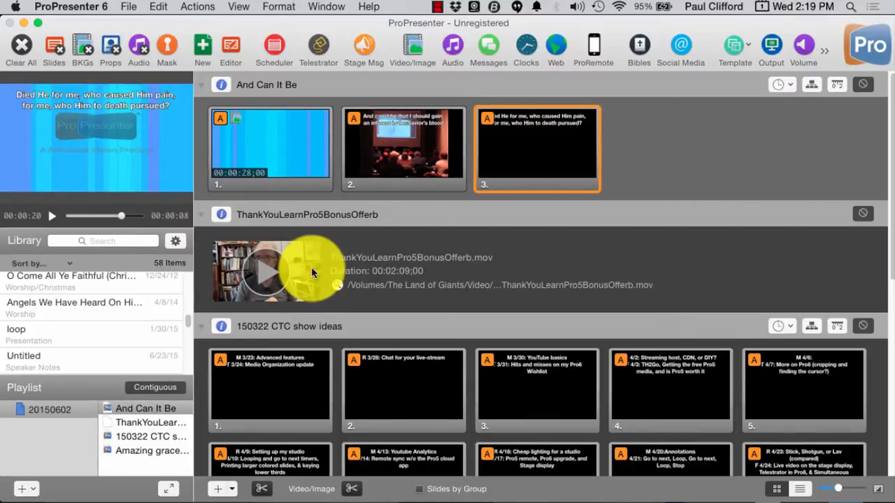
mouse_move(270, 271)
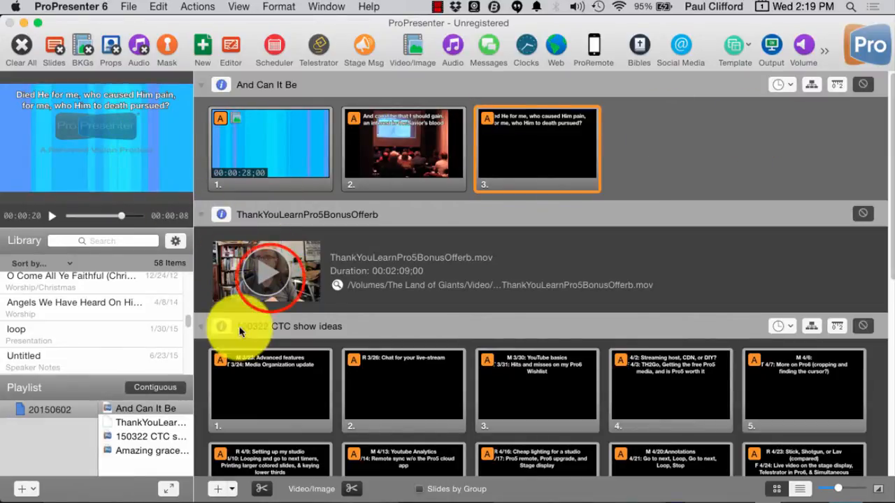
Step: Play the ThankYouLearnPro5BonusOfferb video, then switch output to the 'Chat for your live-stream' slide
click(266, 272)
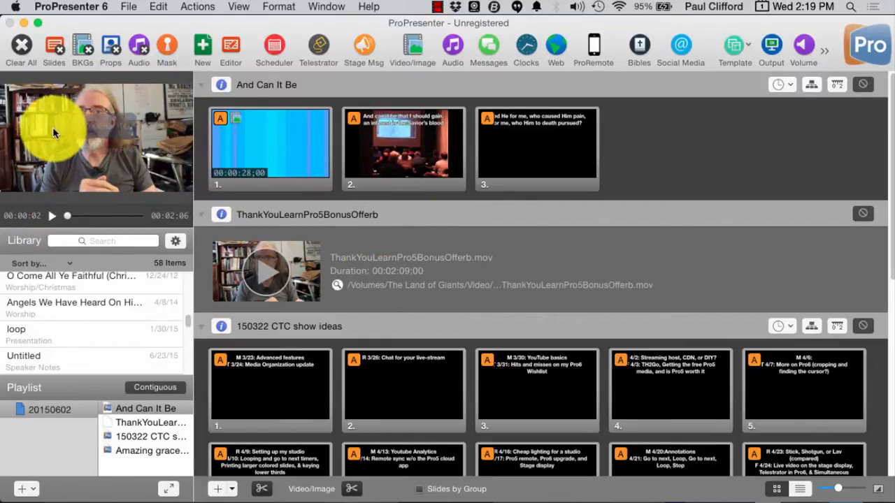
mouse_move(136, 144)
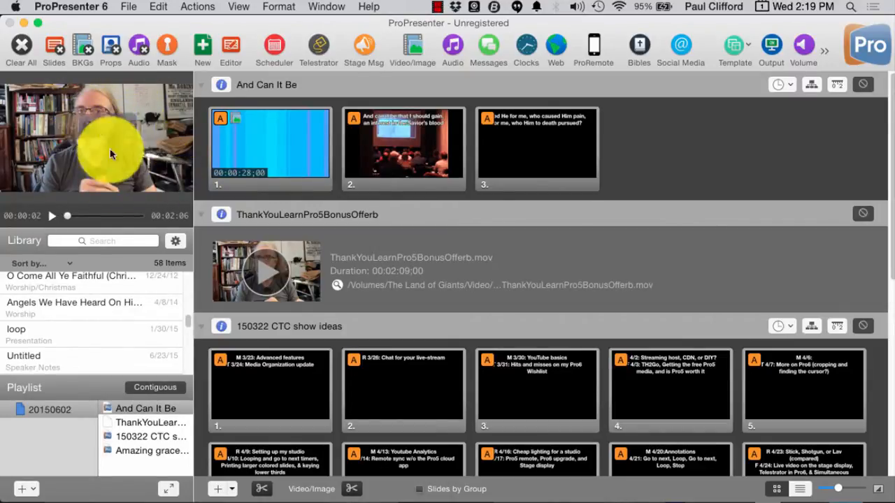
mouse_move(243, 186)
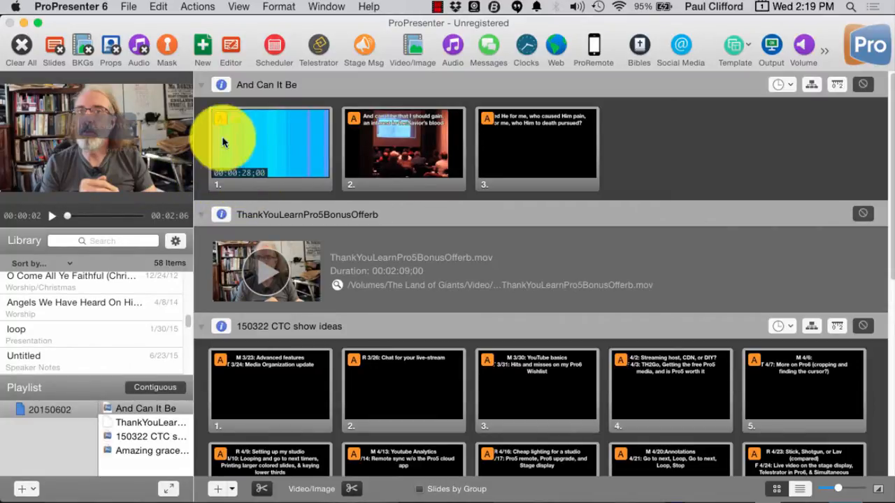
click(269, 143)
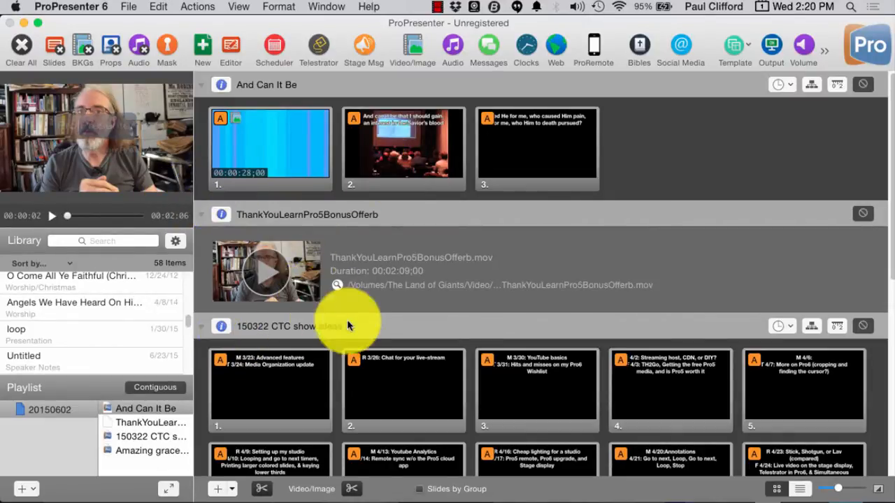
mouse_move(545, 171)
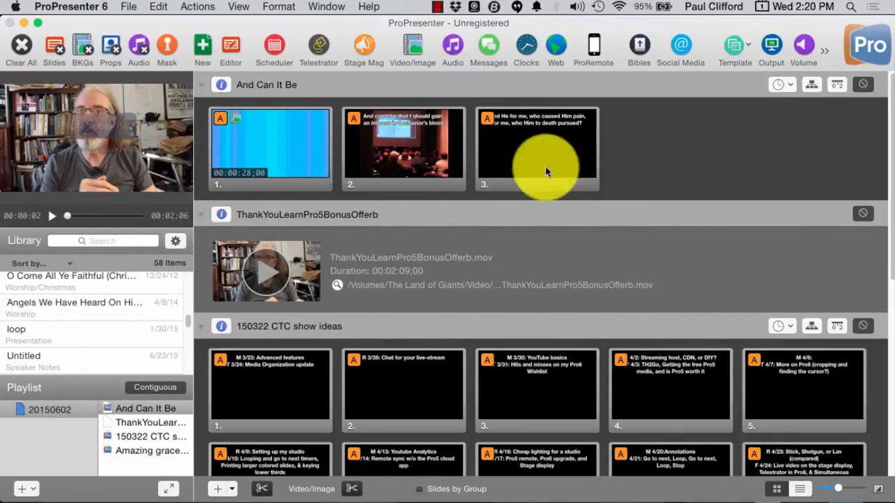
mouse_move(371, 402)
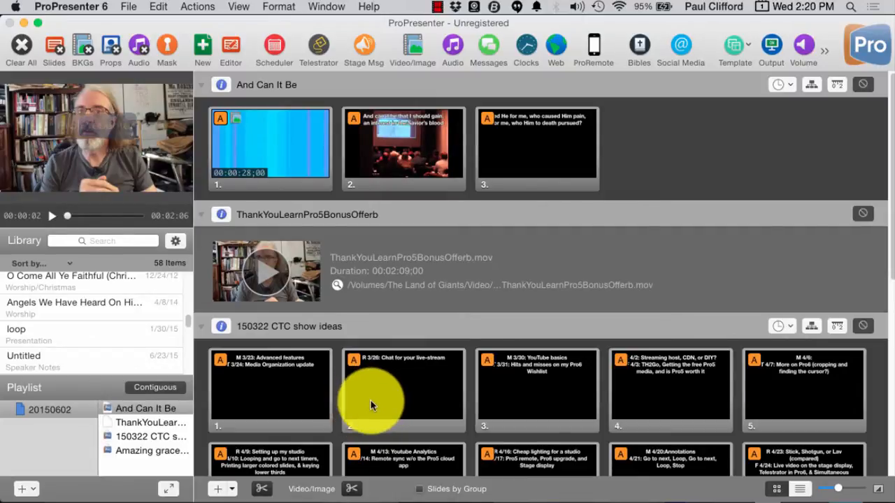
mouse_move(377, 402)
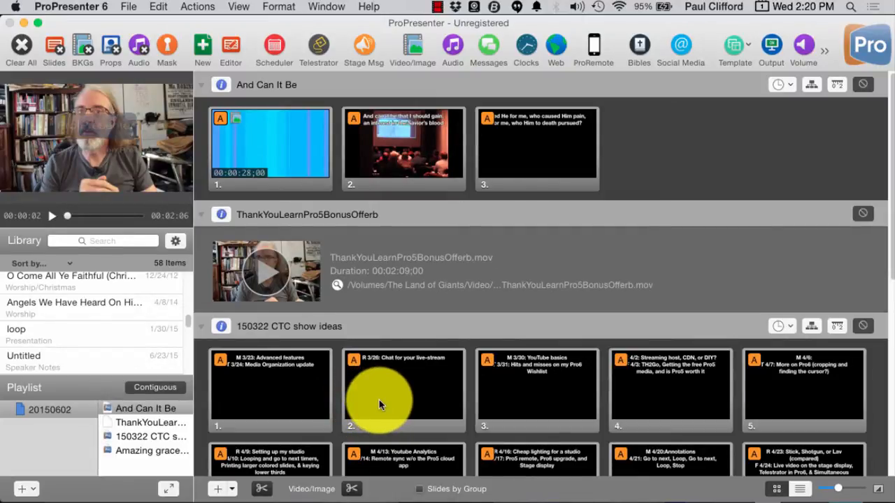
click(403, 391)
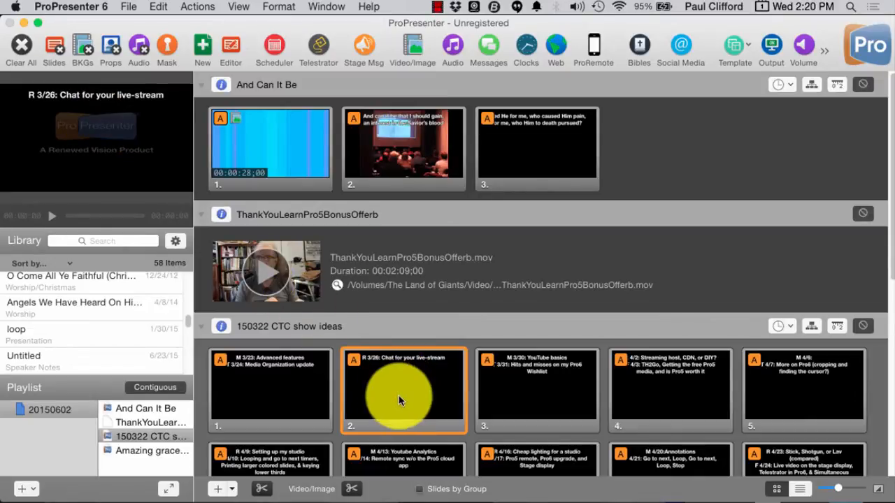
mouse_move(293, 277)
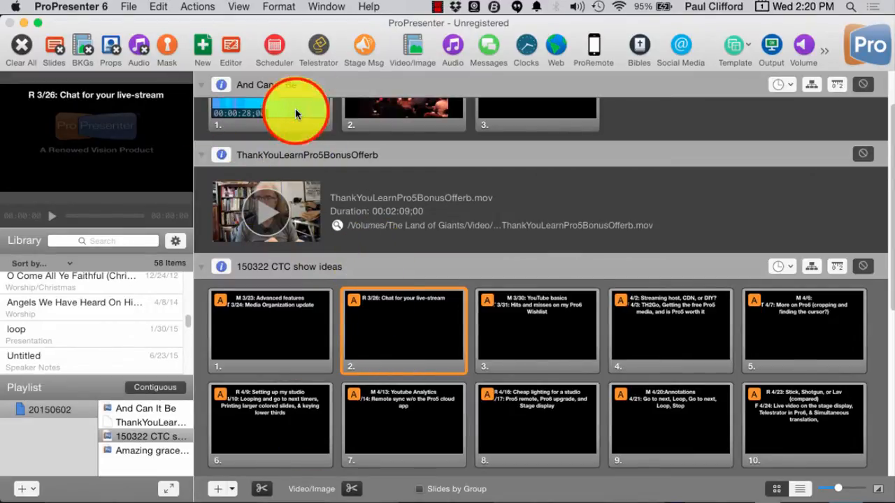
Step: Return the And Can It Be 'Died He for me' lyric slide to output
click(269, 108)
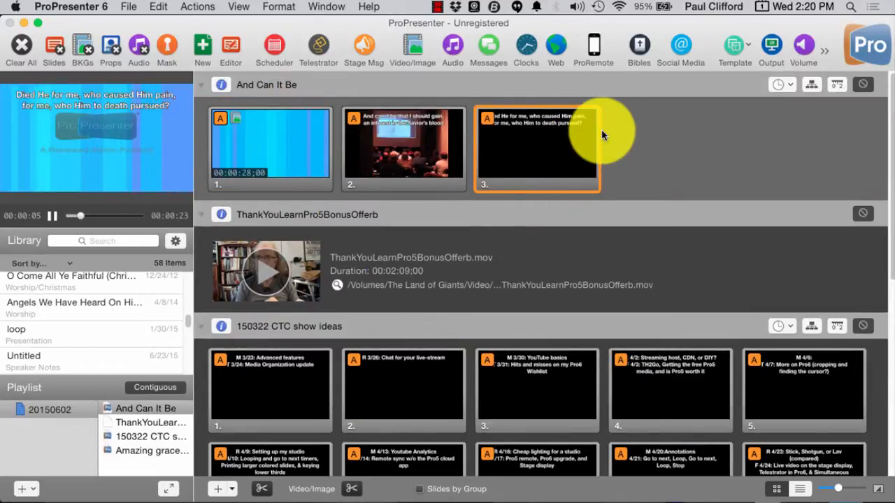
mouse_move(685, 137)
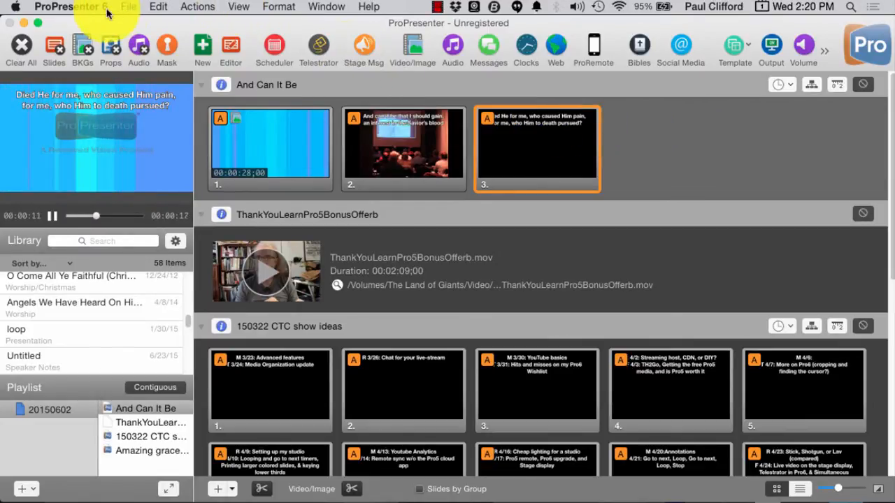
Step: Browse the View and Format menus, then turn on Actions > Live Video behind the lyric
click(238, 6)
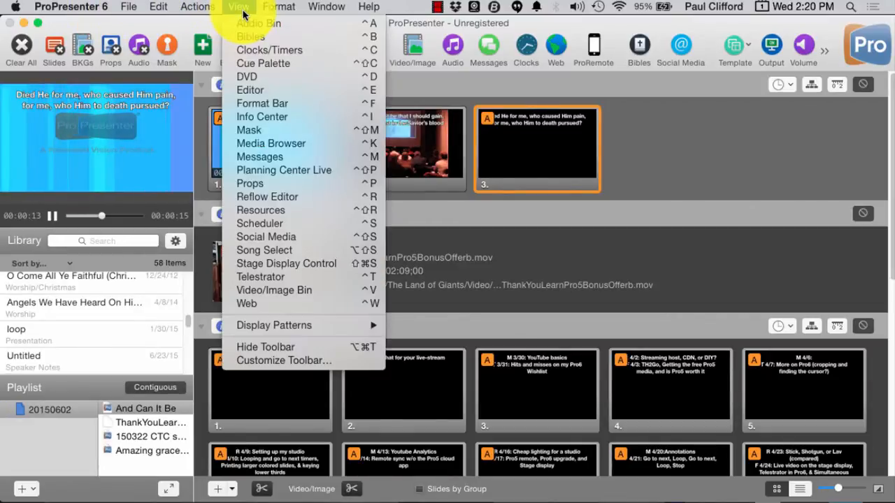
mouse_move(264, 250)
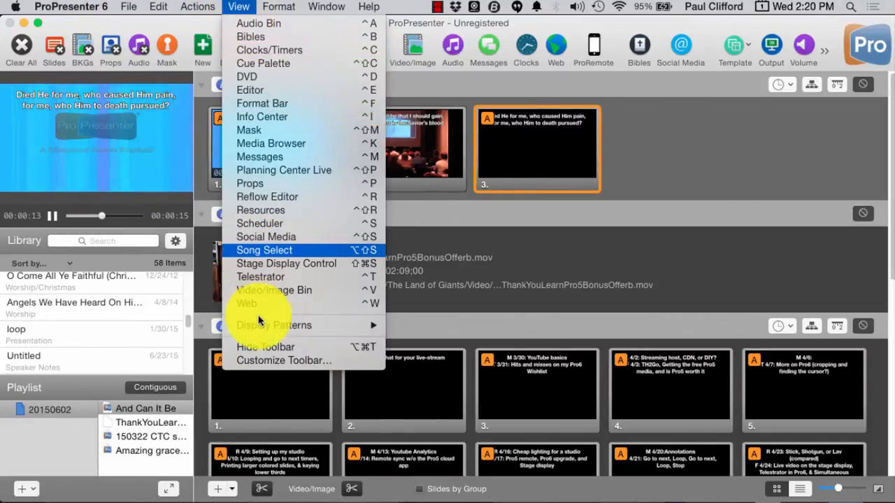
mouse_move(271, 321)
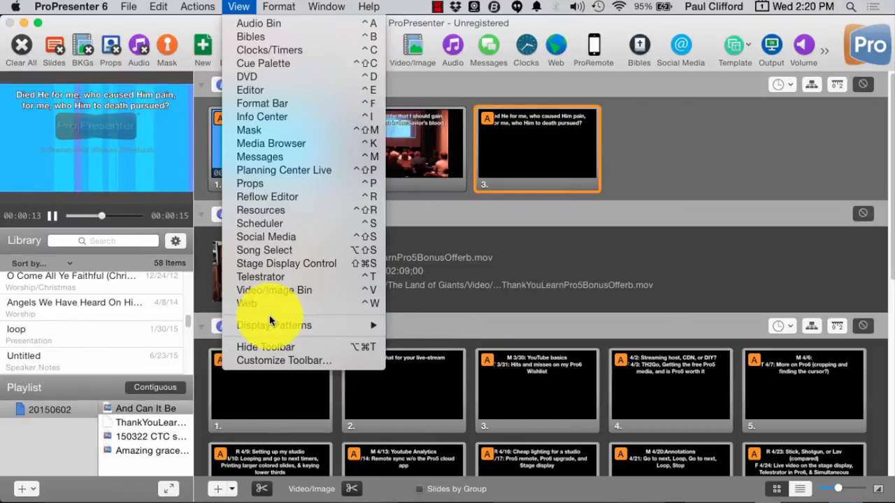
mouse_move(260, 276)
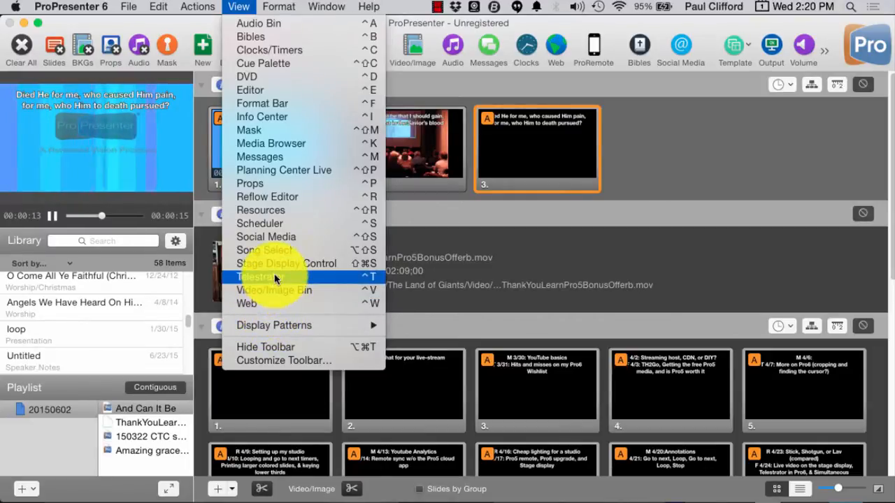
mouse_move(280, 143)
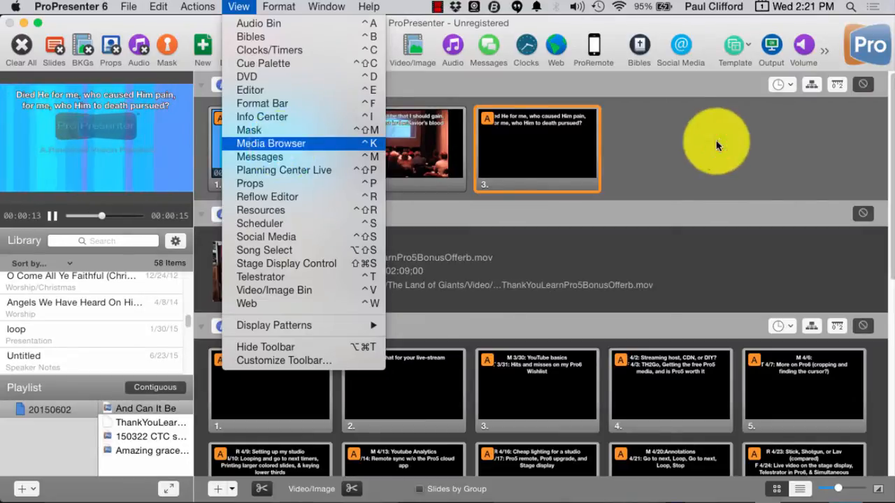
click(278, 7)
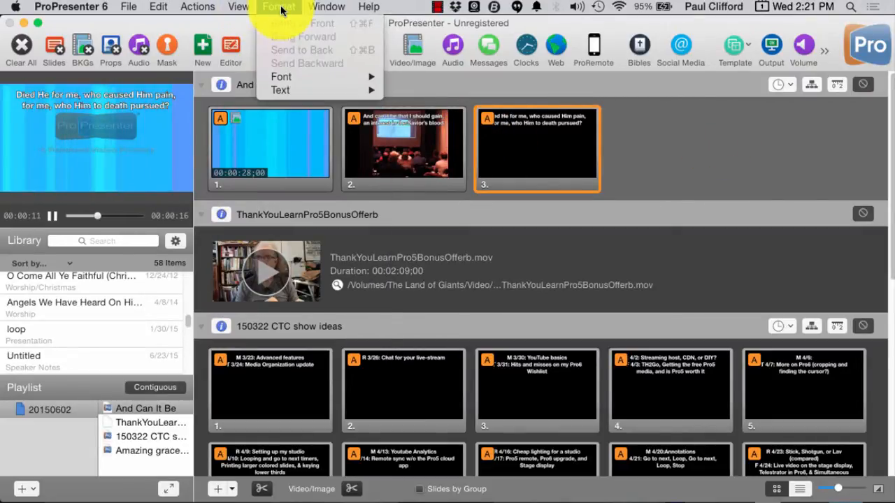
click(197, 6)
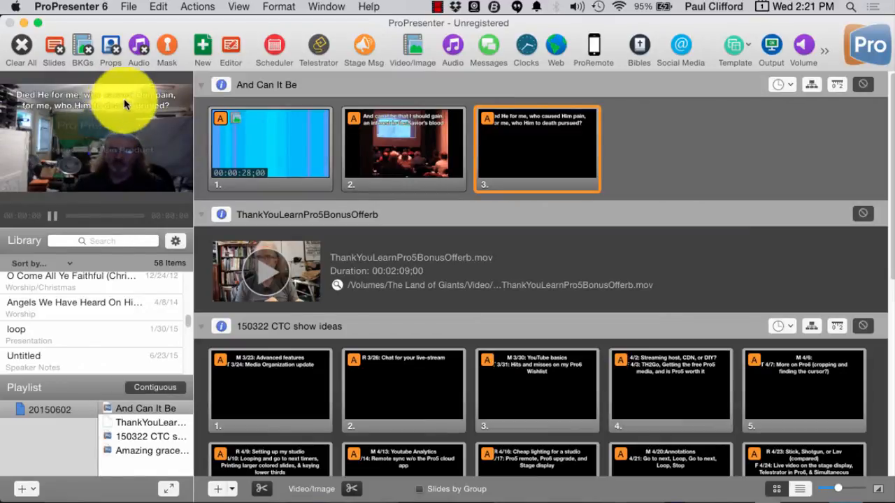
mouse_move(162, 173)
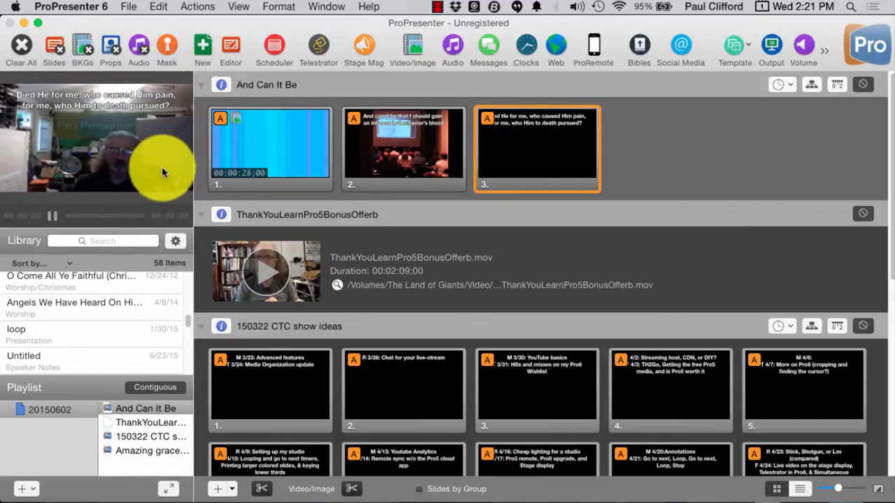
mouse_move(167, 170)
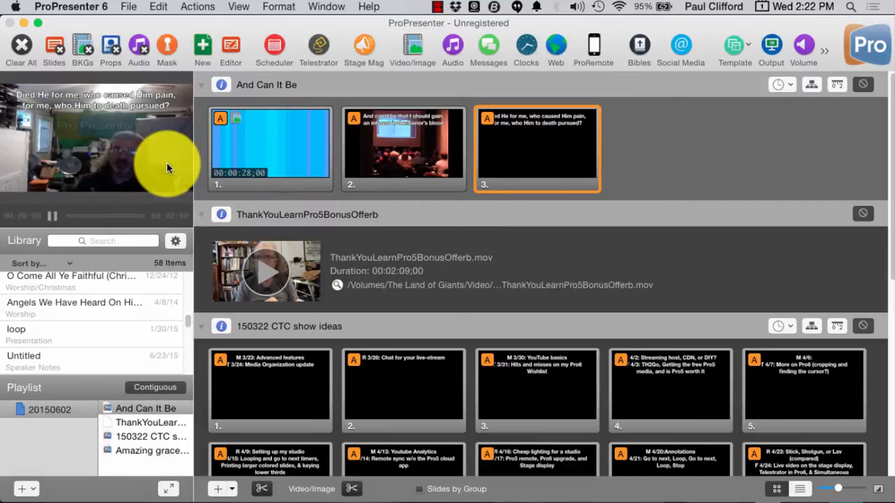
mouse_move(111, 47)
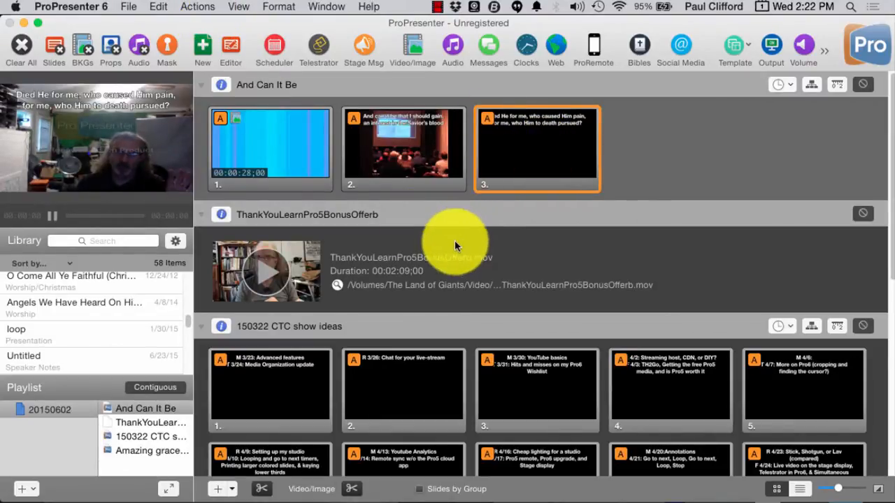
mouse_move(507, 231)
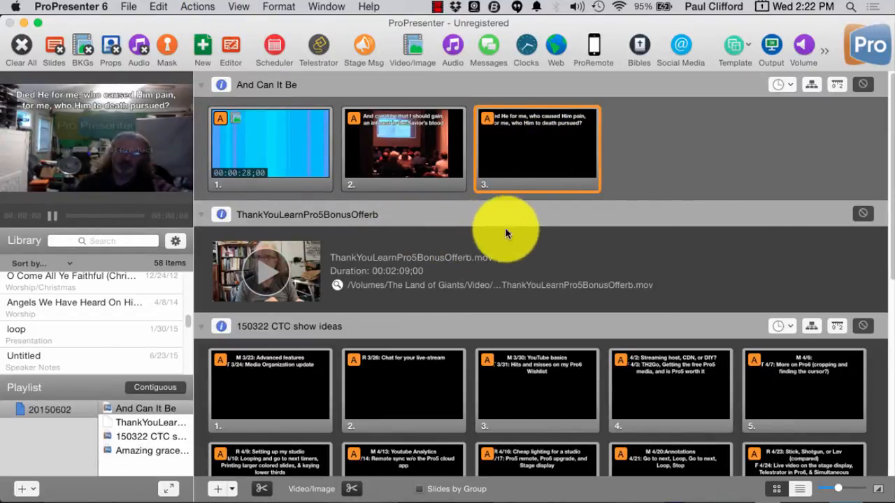
mouse_move(514, 333)
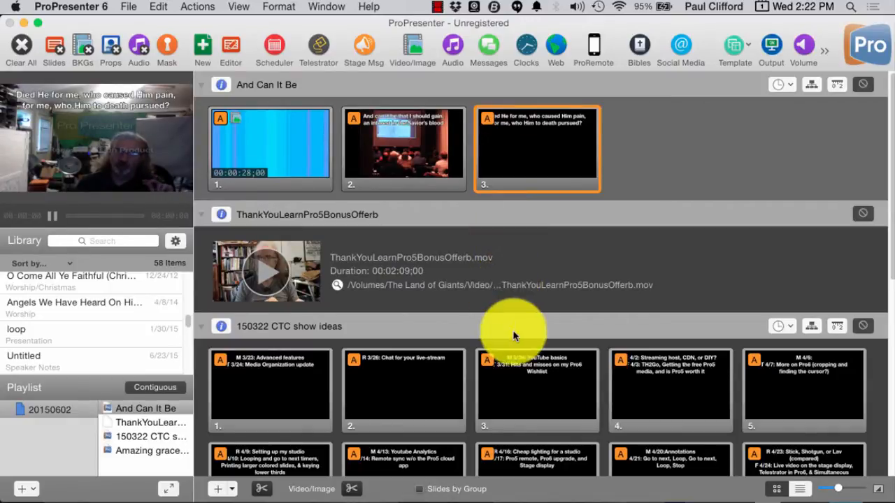
mouse_move(524, 301)
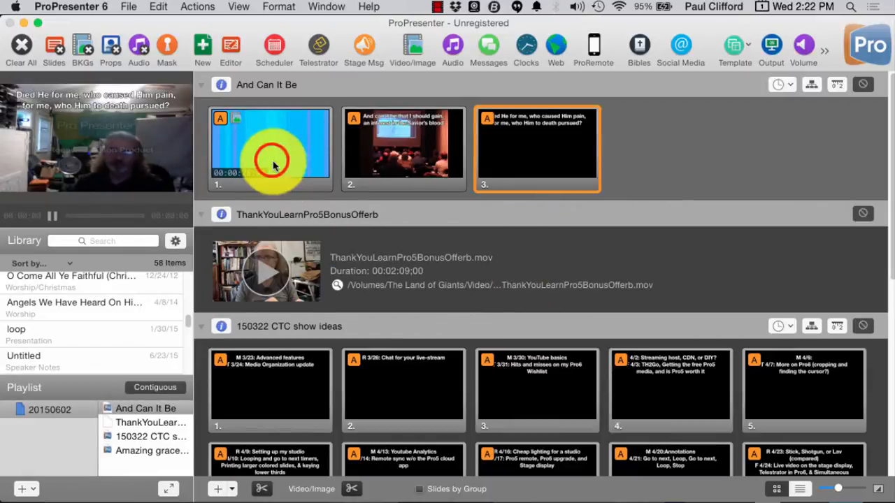
Step: Show And Can It Be slide 2 on output and open the Props panel
click(271, 147)
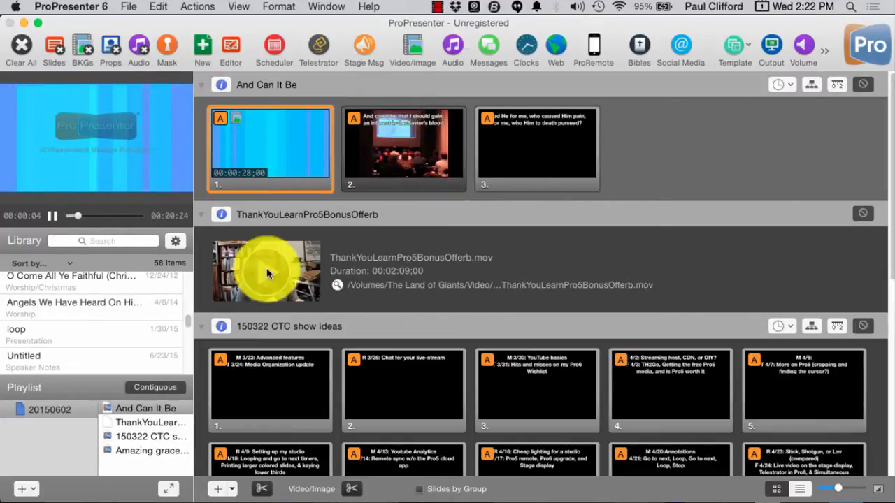
click(403, 148)
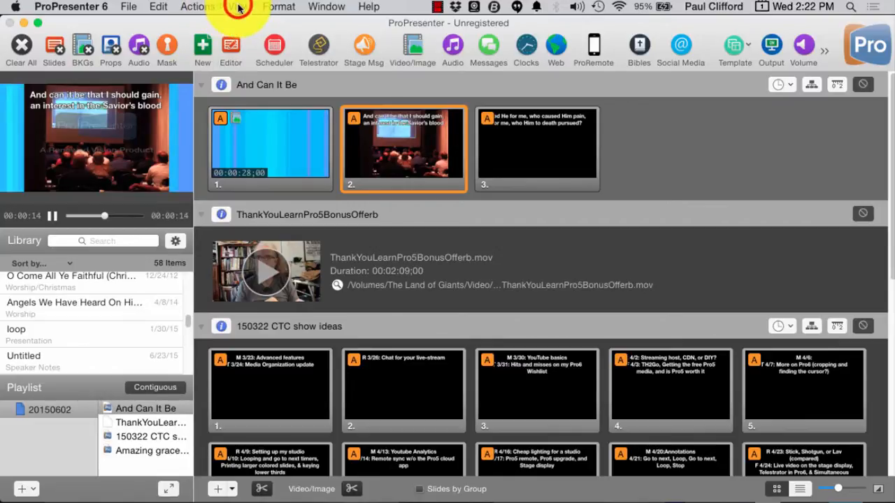
click(239, 6)
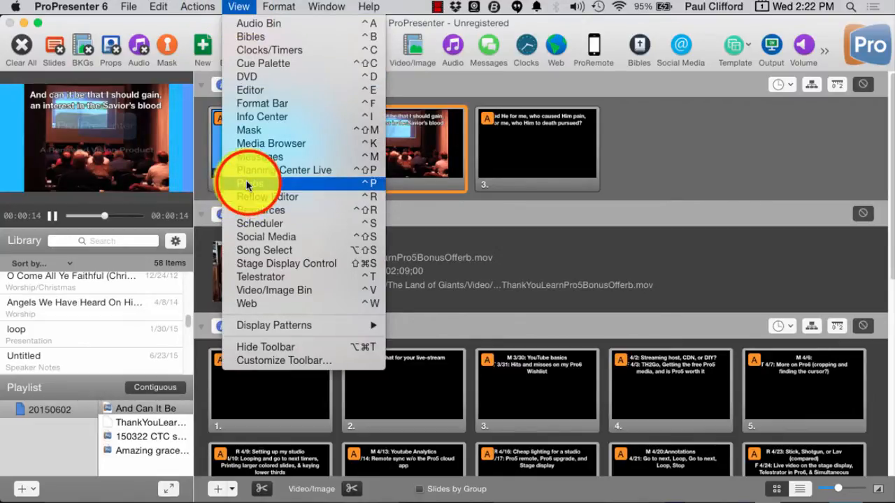
click(250, 183)
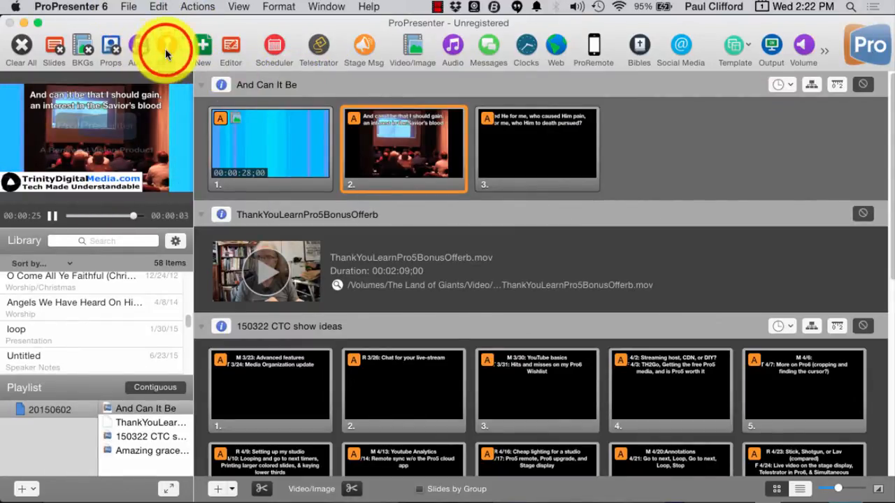
Step: Apply Mask #3 from the Masks window to the output
click(166, 49)
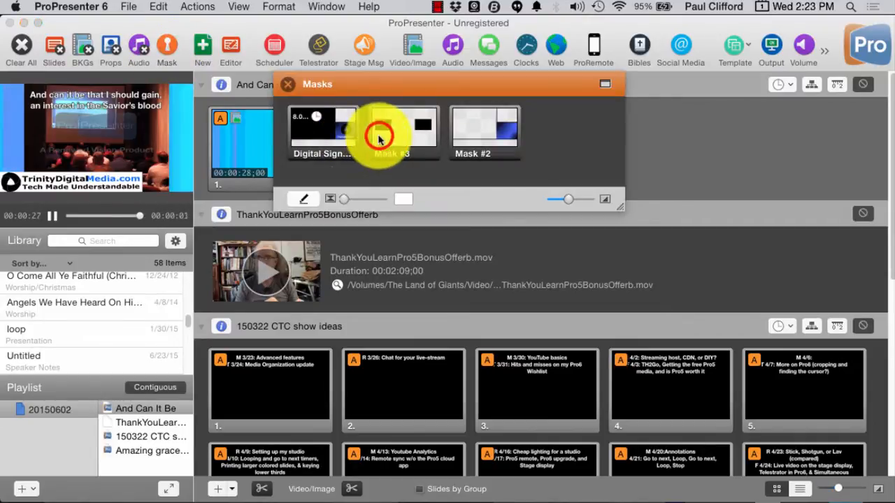
click(403, 132)
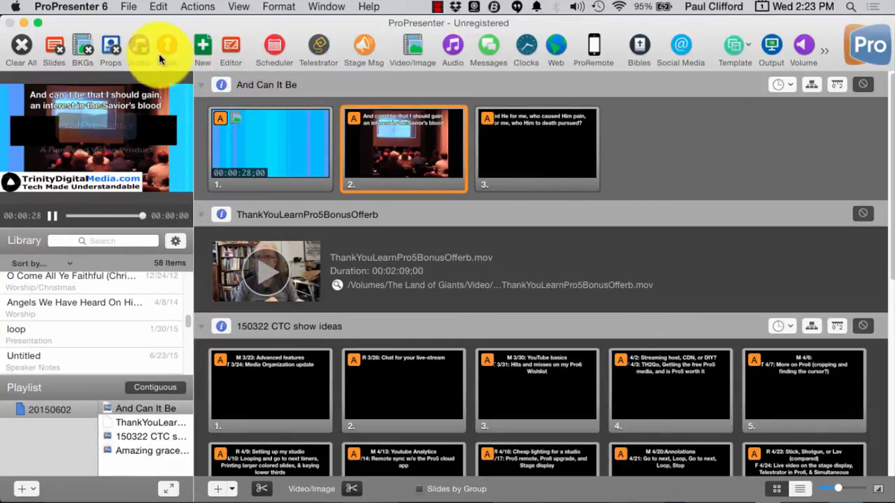
mouse_move(139, 46)
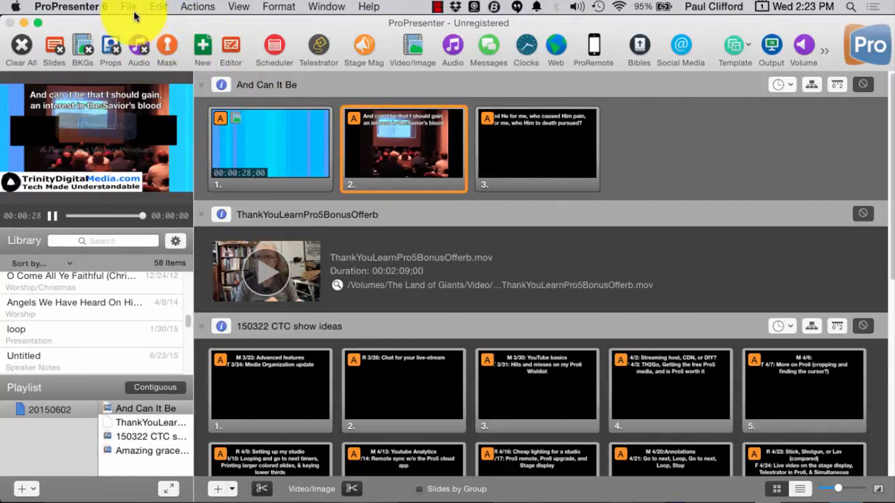
Step: Clear the slide, background, props, mask and live video from output via the Actions menu
click(238, 6)
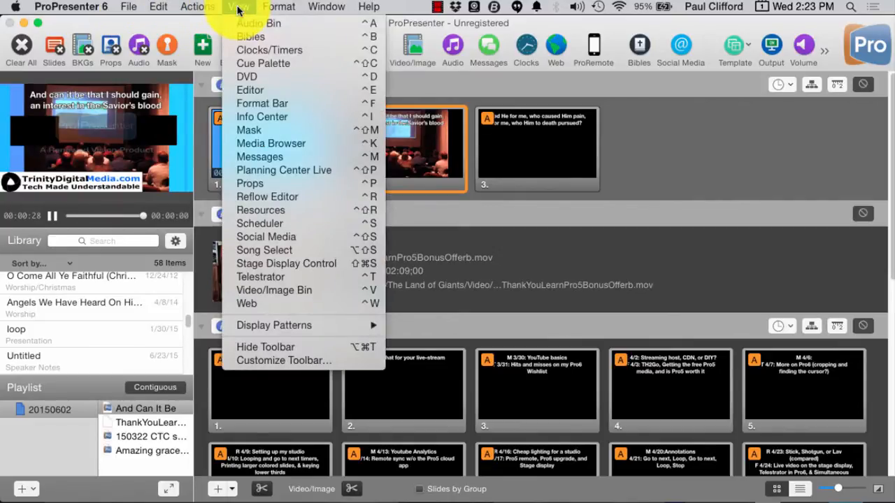
click(196, 6)
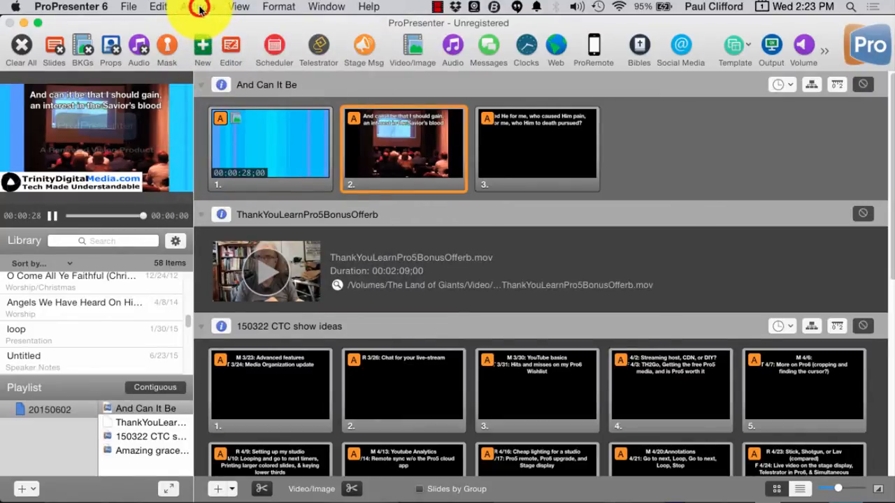
click(197, 6)
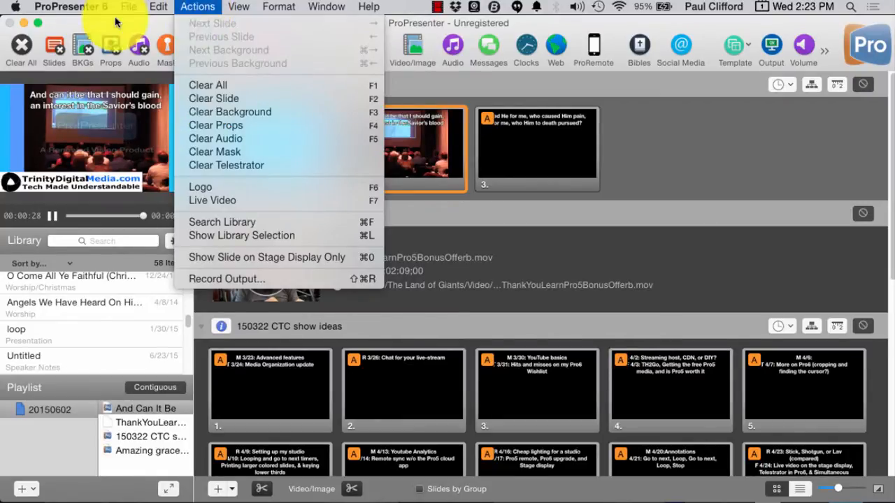
mouse_move(215, 125)
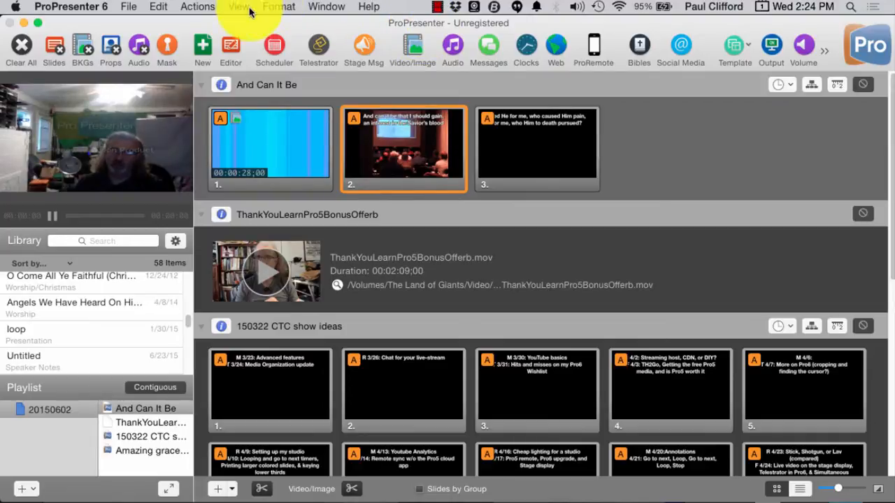
click(239, 6)
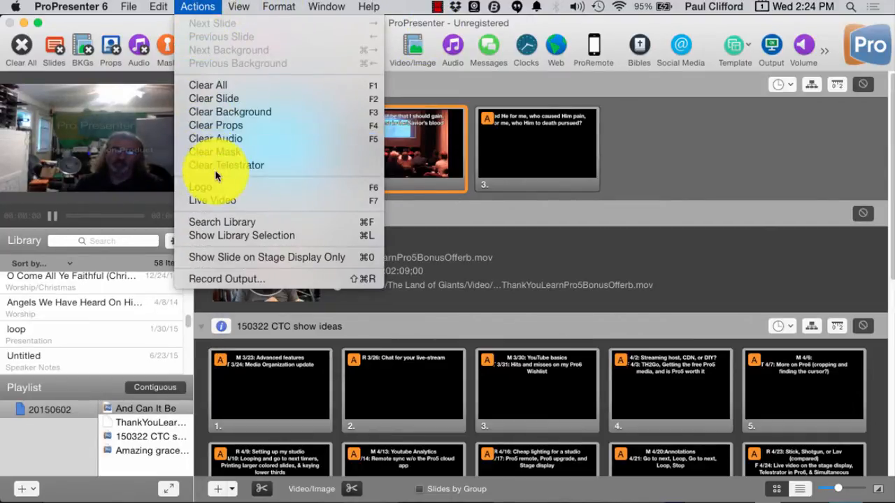
mouse_move(212, 201)
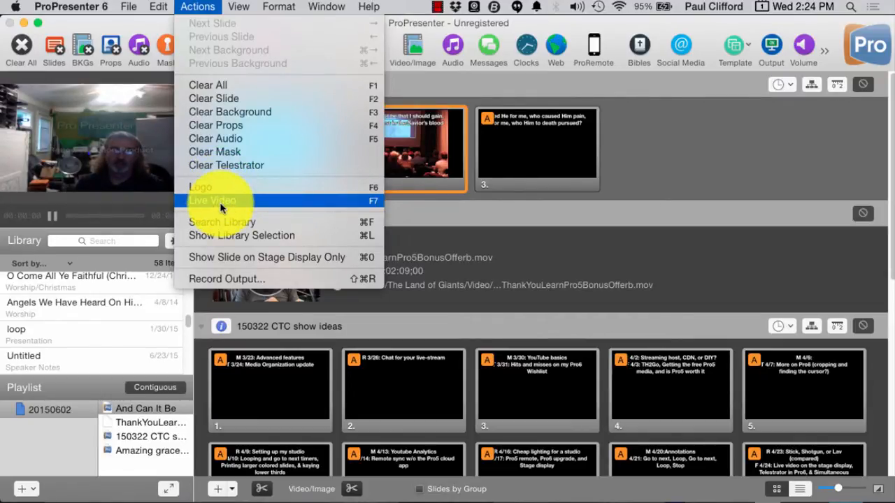
mouse_move(213, 97)
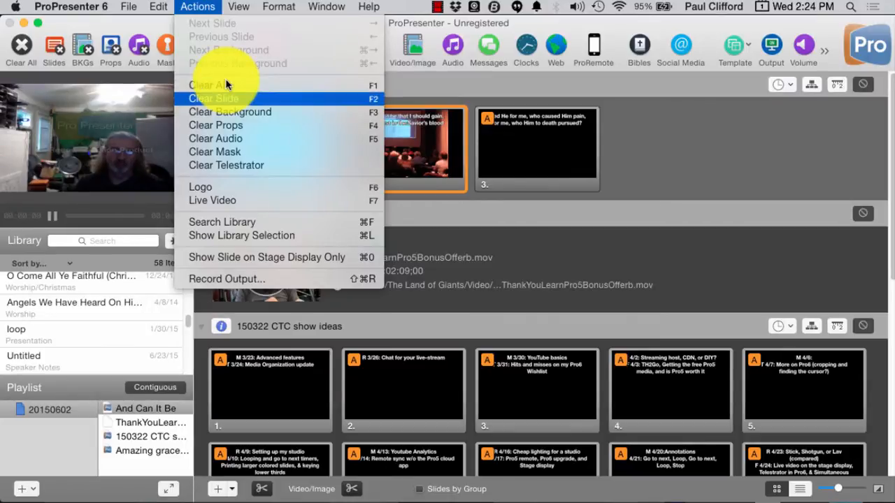
click(214, 98)
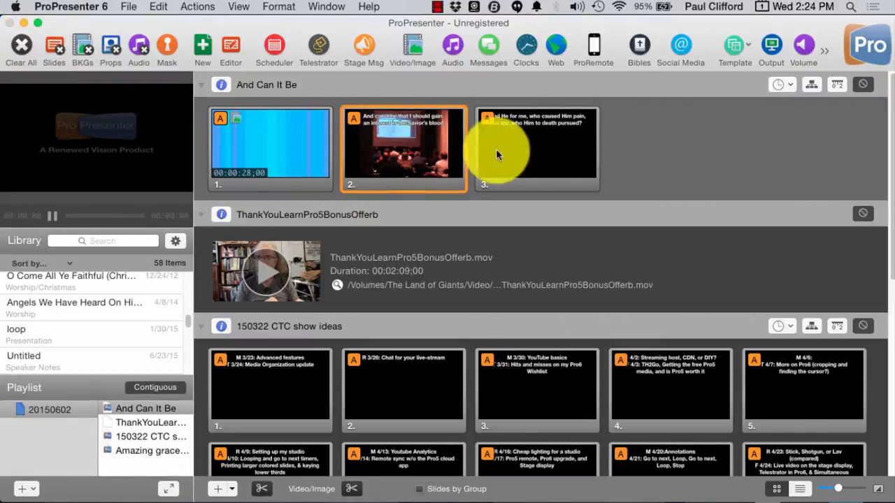
Step: Right-click the second And Can It Be slide to show its cue options
right_click(403, 147)
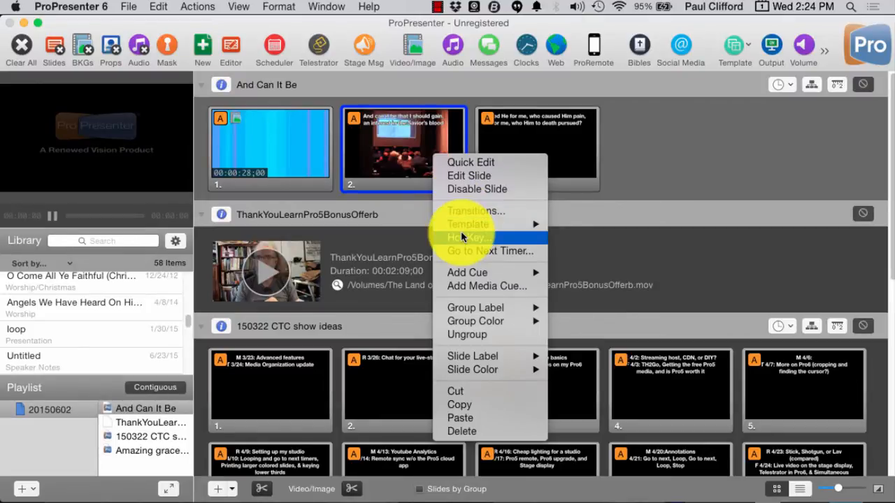
mouse_move(467, 272)
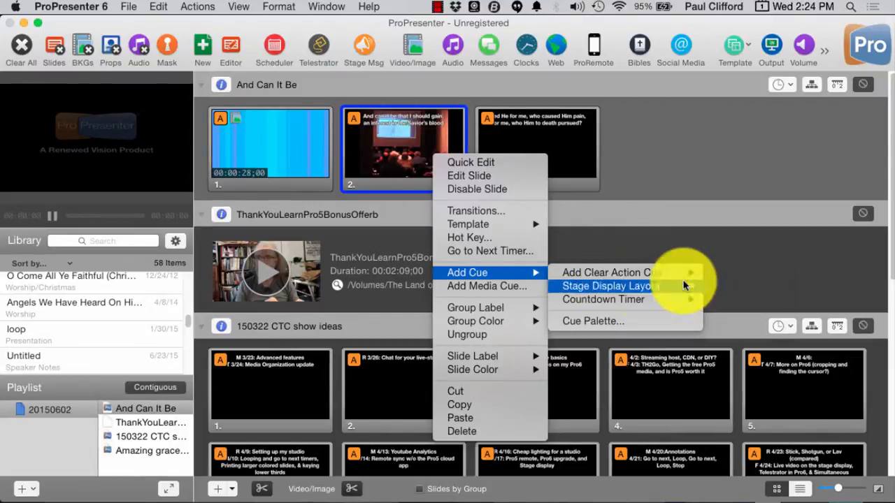
mouse_move(612, 272)
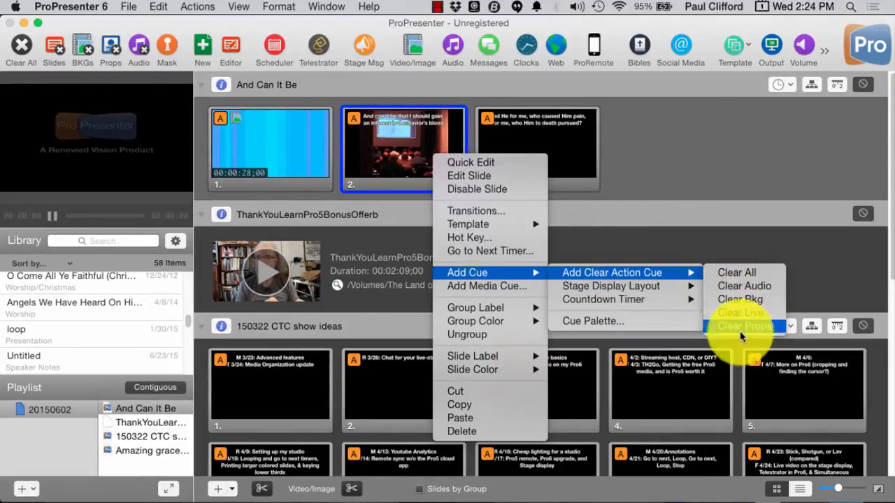
mouse_move(736, 272)
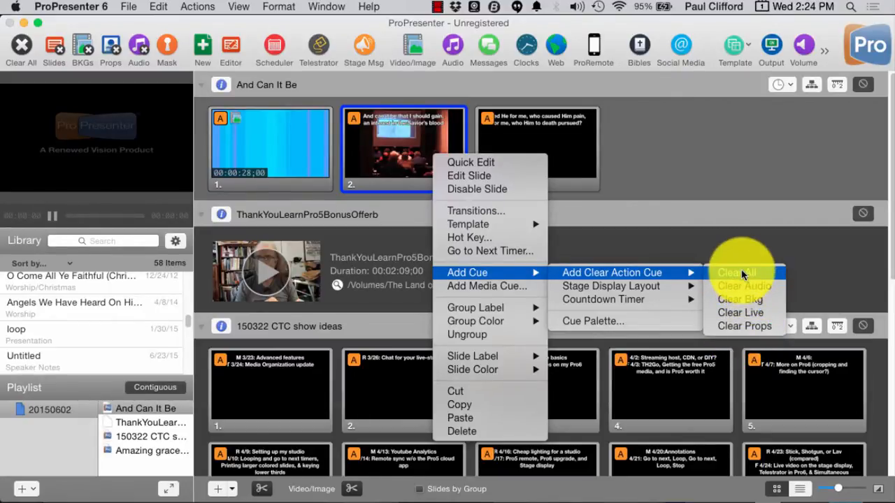